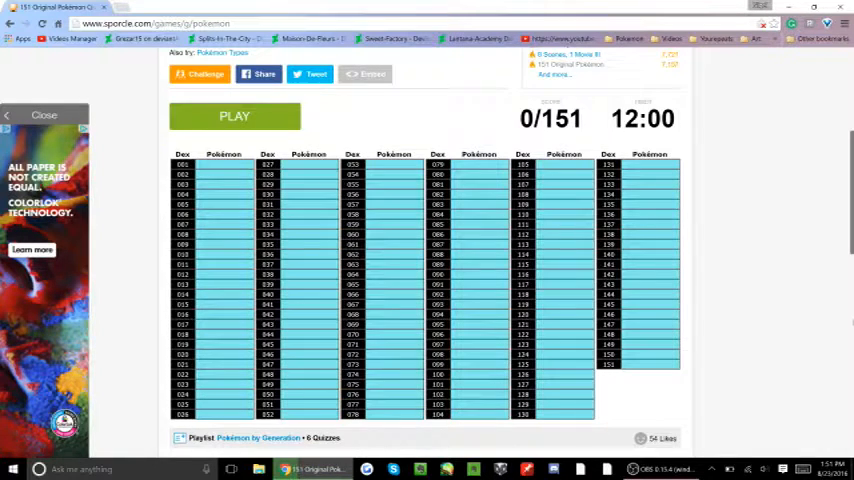
Start the quiz and enter Mew, Weedle and Kakuna.
{"action": "left_click", "coordinate": [234, 116]}
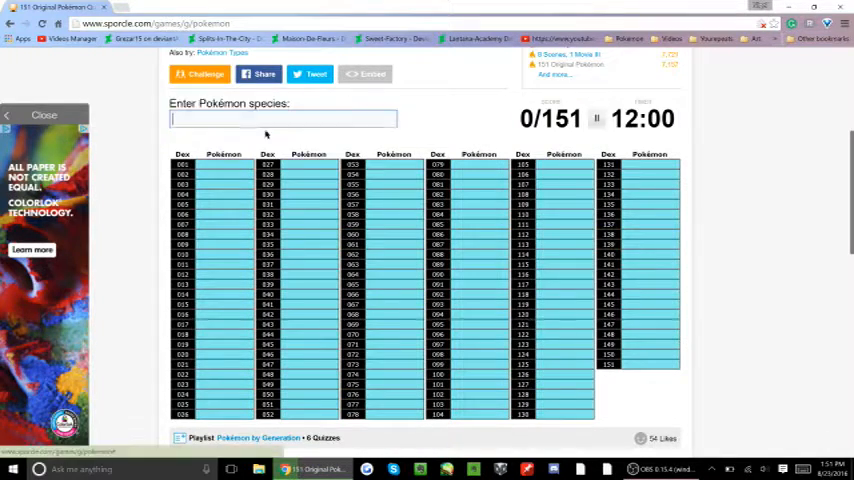
{"action": "type", "text": "mew"}
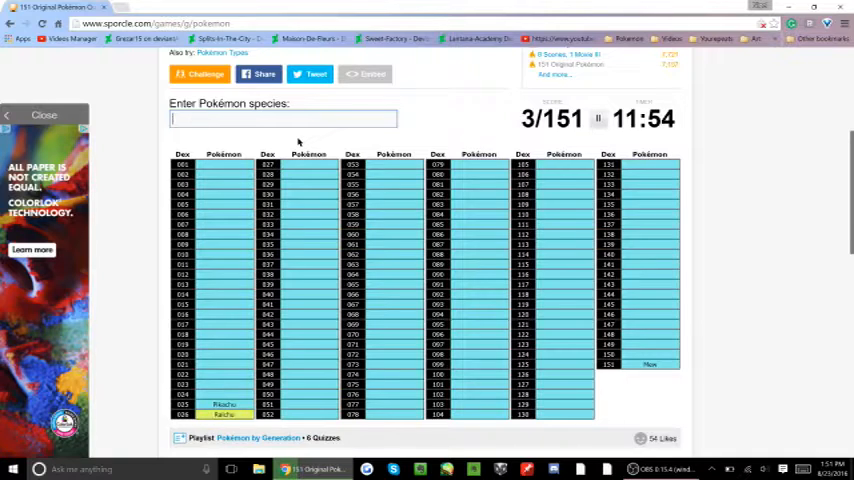
{"action": "type", "text": "Weedle"}
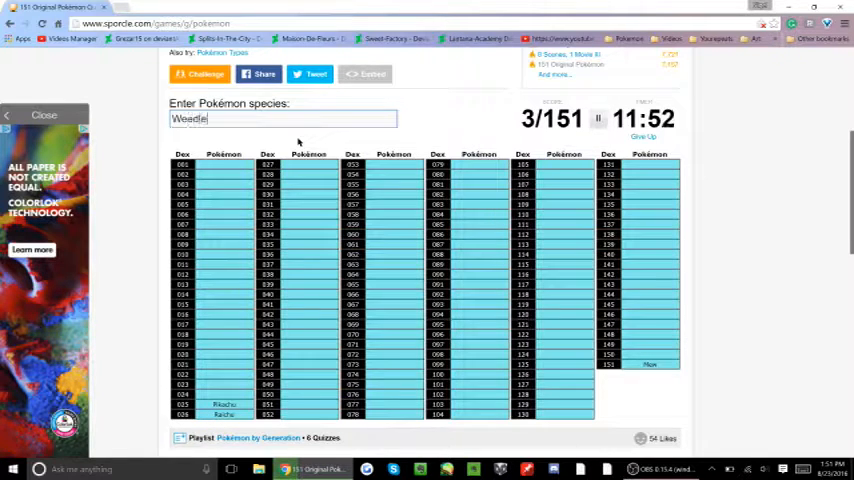
{"action": "type", "text": "Kaku"}
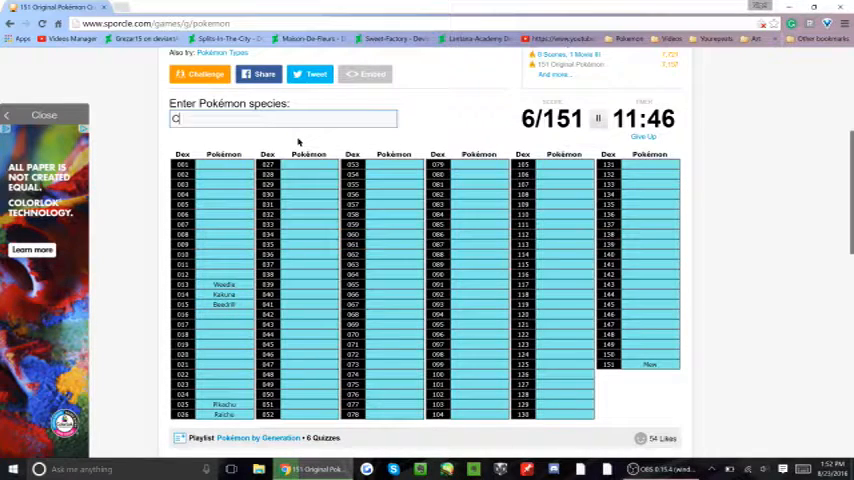
Enter Bulbasaur, Venusaur, Charmander, Charizard and Blastoise.
{"action": "type", "text": "Bu"}
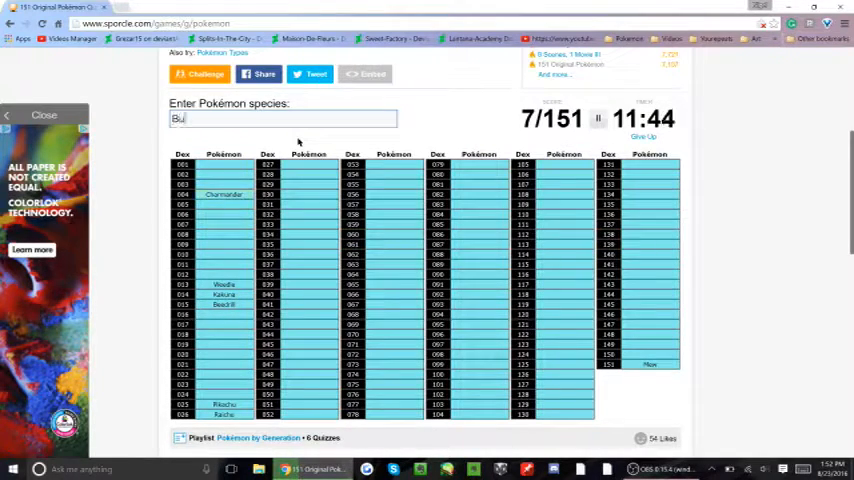
{"action": "type", "text": "Bulbasaur"}
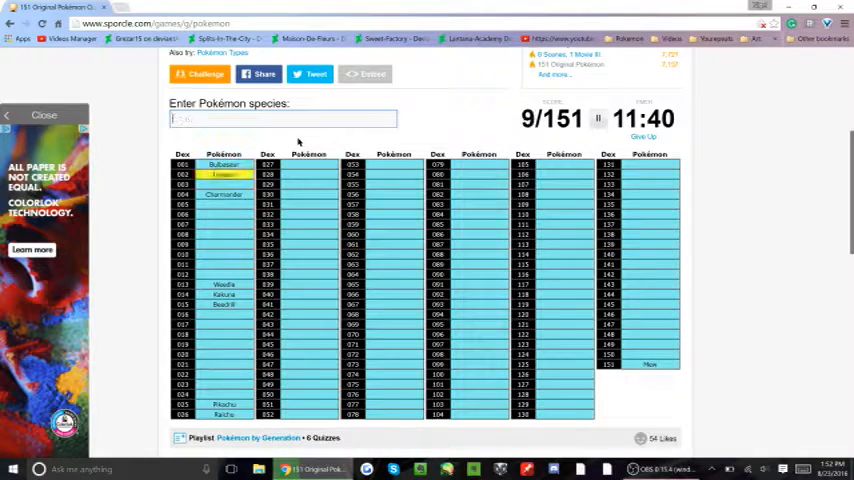
{"action": "type", "text": "Venusaur"}
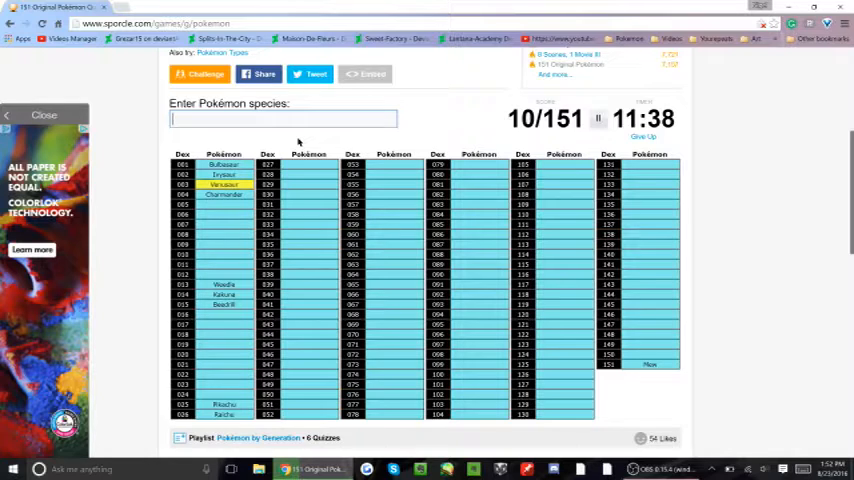
{"action": "type", "text": "Charm"}
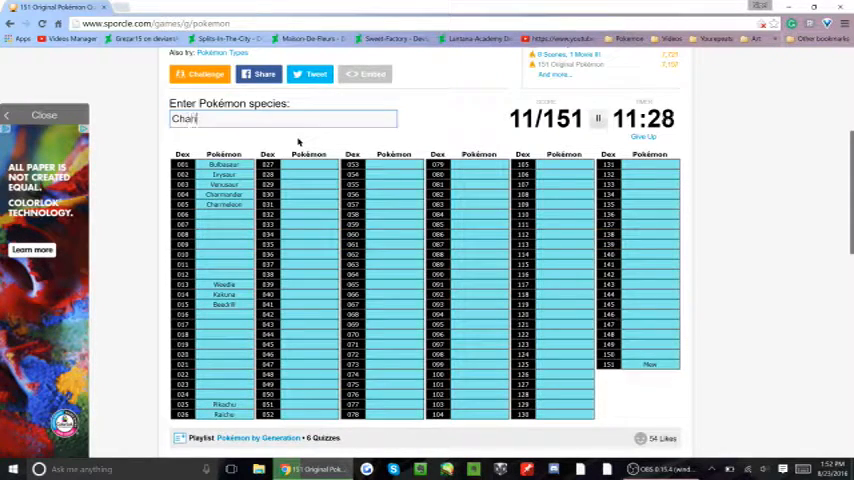
{"action": "type", "text": "Charizard"}
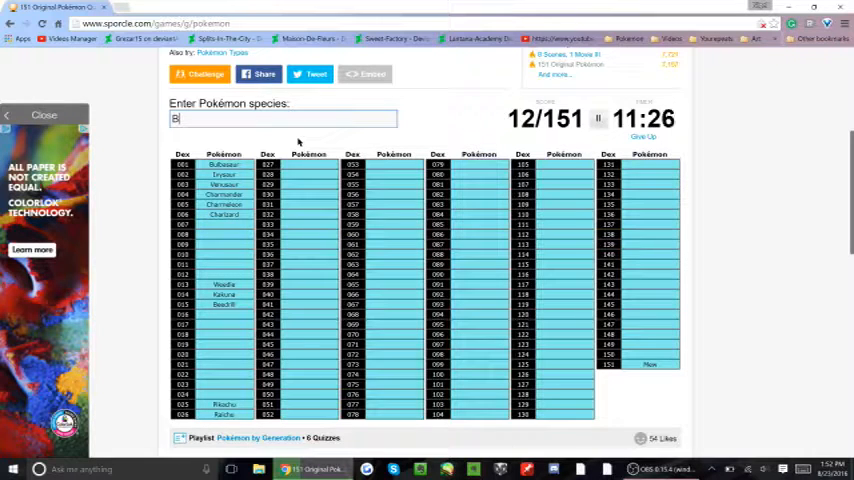
{"action": "type", "text": "Blastoise"}
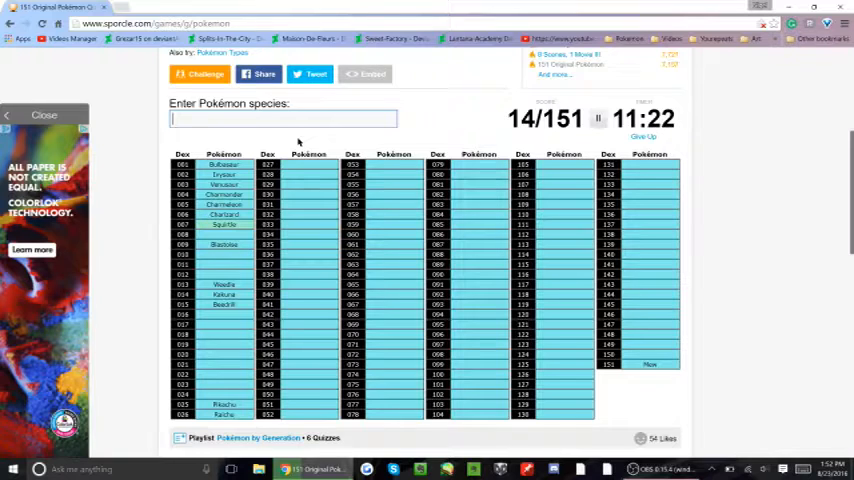
Enter Wartortle, Caterpie, Metapod, Butterfree, Abra, Kadabra and Alakazam.
{"action": "type", "text": "Wartor"}
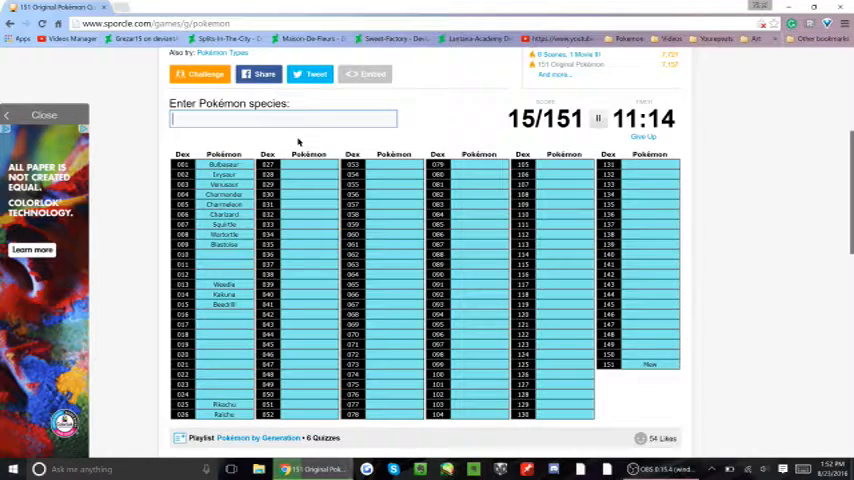
{"action": "type", "text": "Caterpie"}
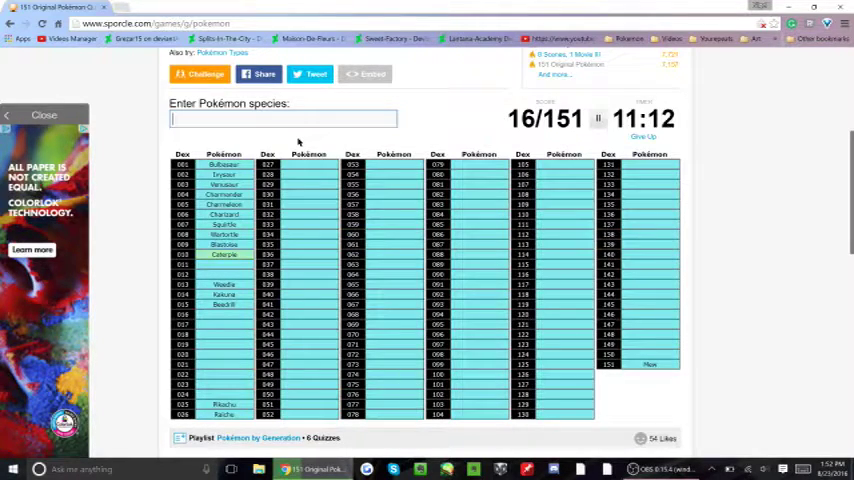
{"action": "type", "text": "Metapod"}
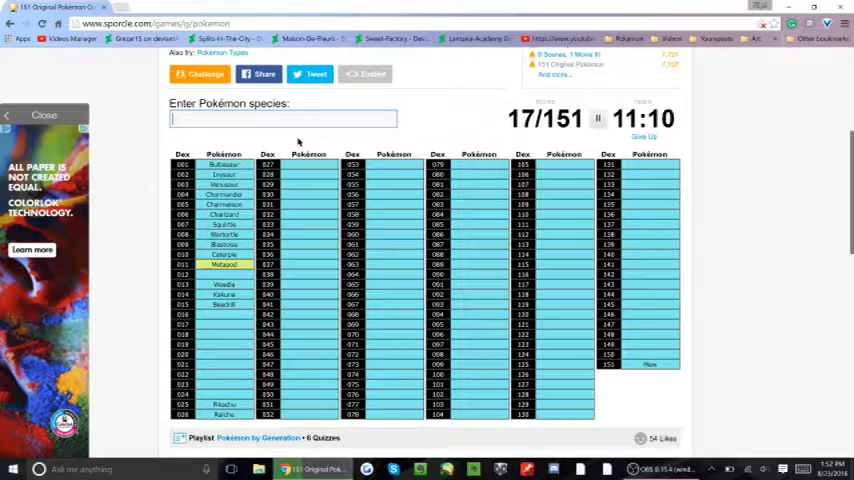
{"action": "type", "text": "Butterfree"}
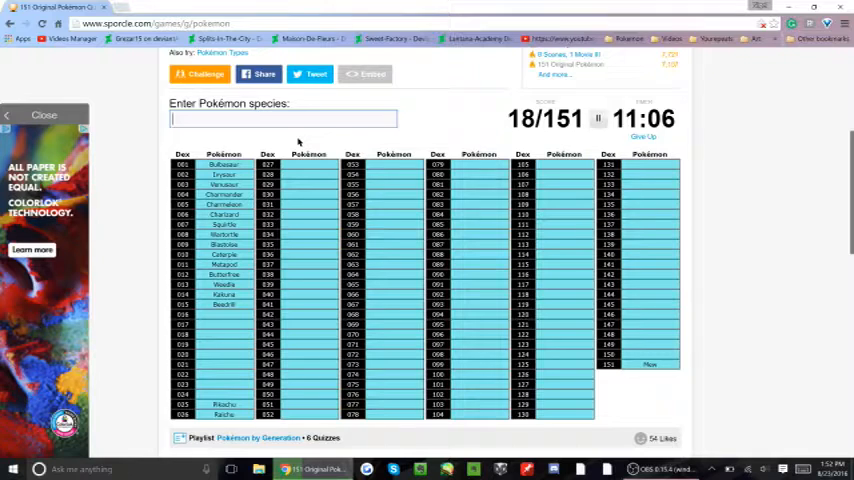
{"action": "type", "text": "Abra"}
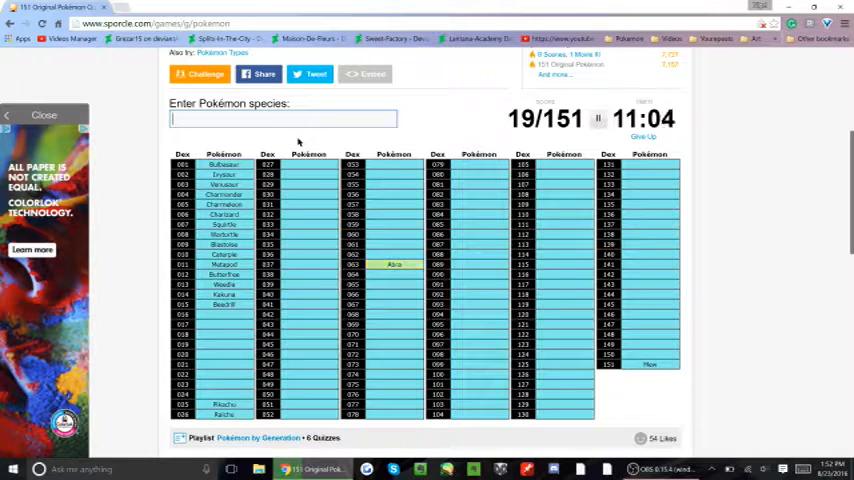
{"action": "type", "text": "Kadabra"}
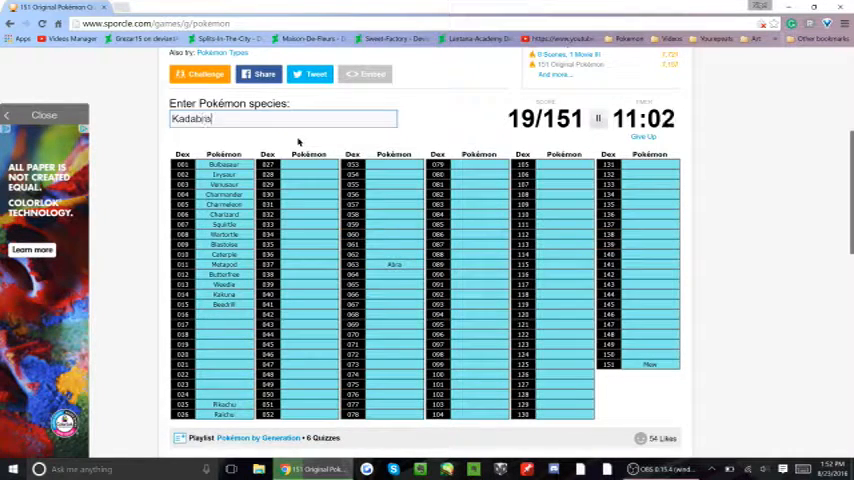
{"action": "type", "text": "Ala"}
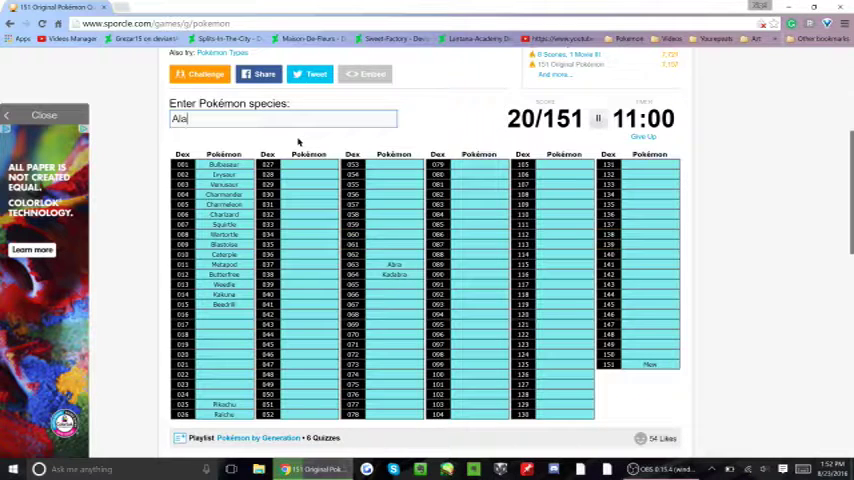
{"action": "type", "text": "Alakazam"}
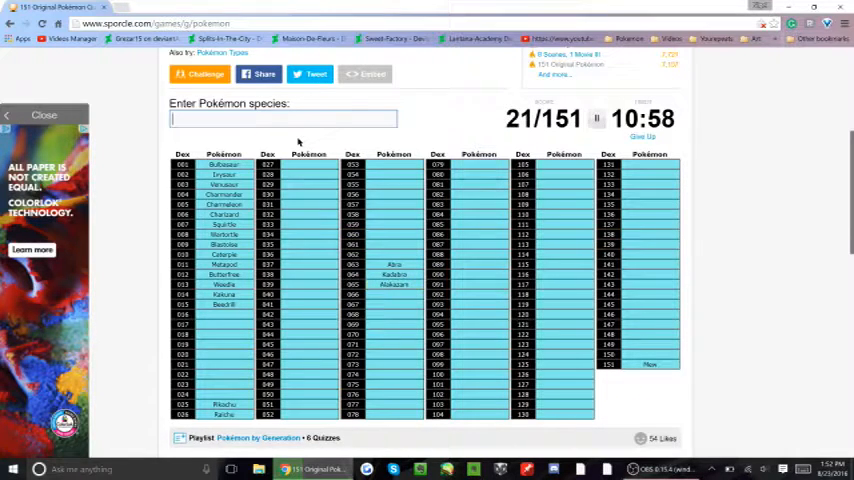
Enter Machop, Machamp and Golem, reaching 27/151.
{"action": "type", "text": "Ma"}
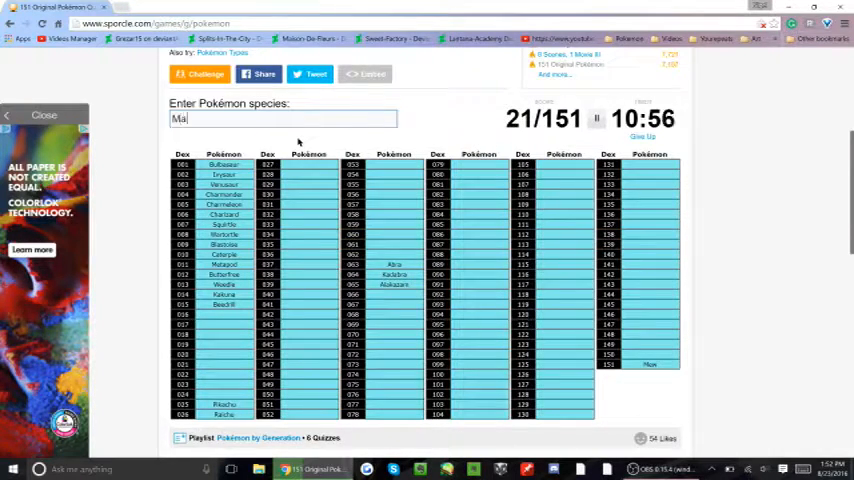
{"action": "type", "text": "Machop"}
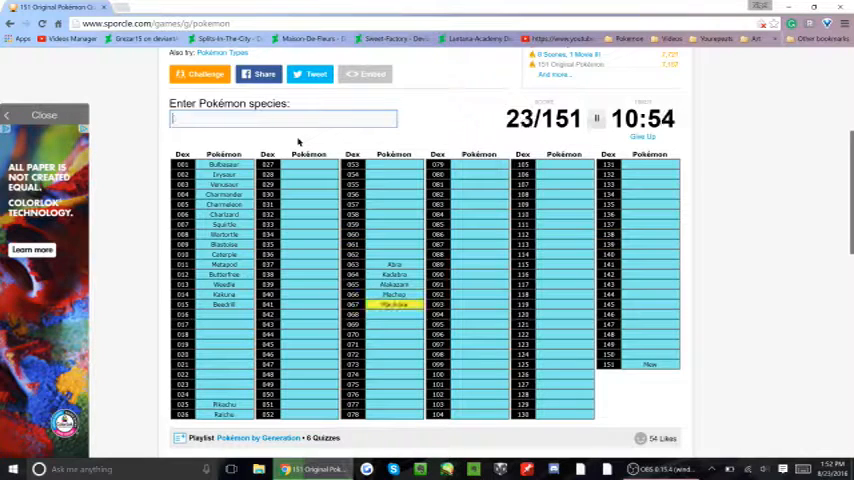
{"action": "type", "text": "Machamp"}
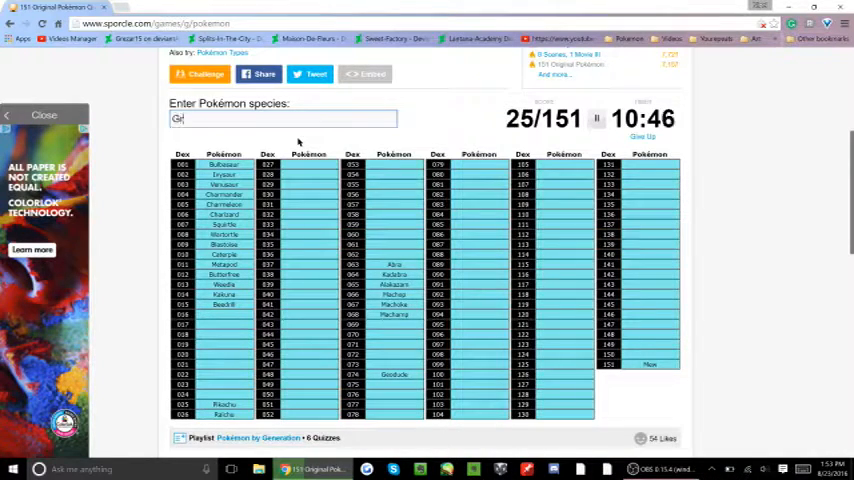
{"action": "type", "text": "Gol"}
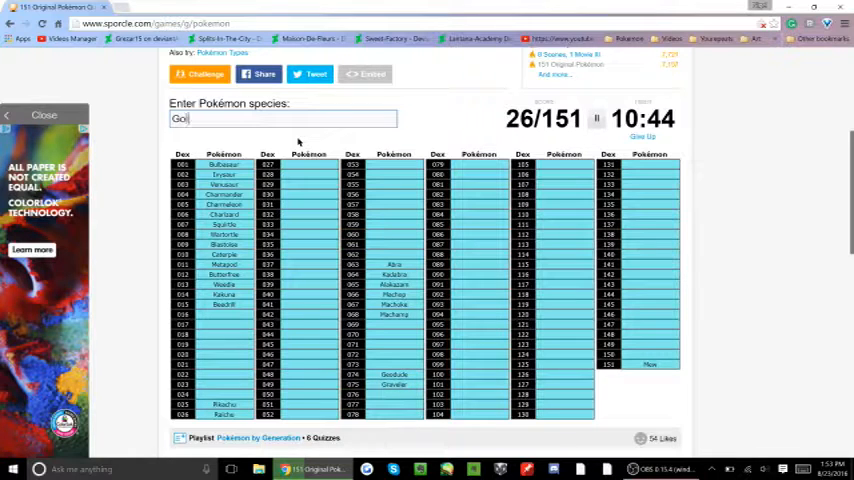
{"action": "type", "text": "Golem"}
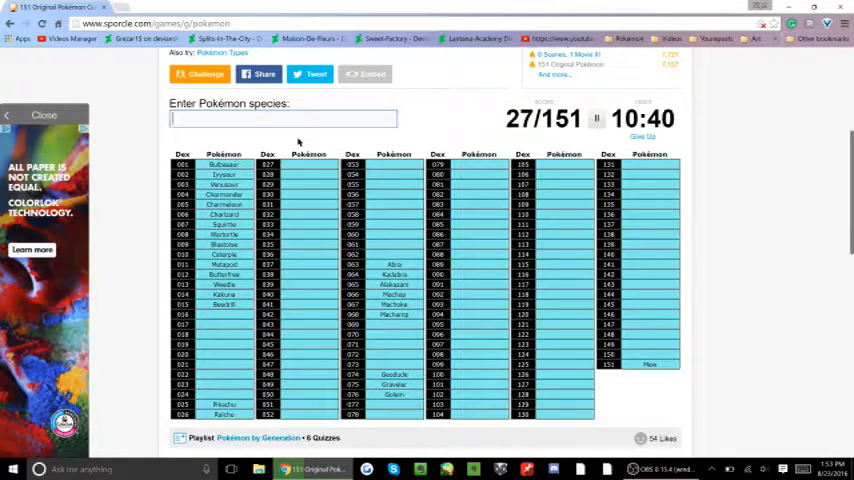
{"action": "type", "text": "P"}
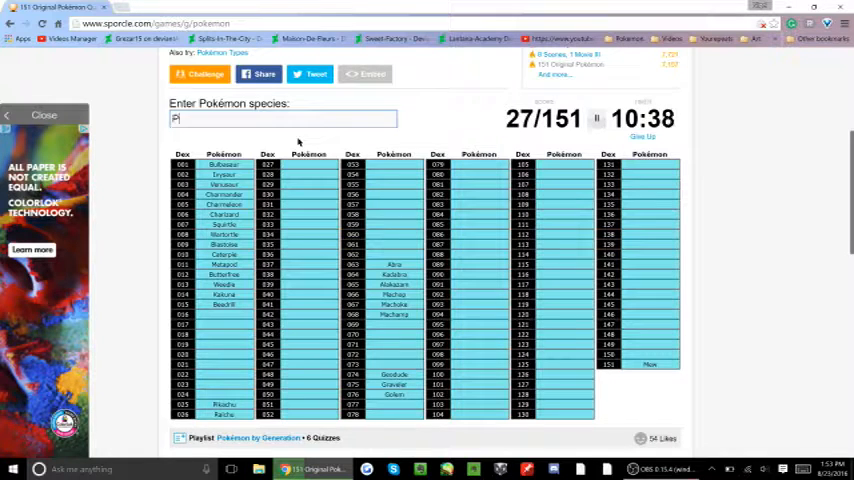
Enter Pidgey, Spearow, Rattata, Raticate, Nidoran, Sandshrew and Sandslash.
{"action": "type", "text": "Pidgey"}
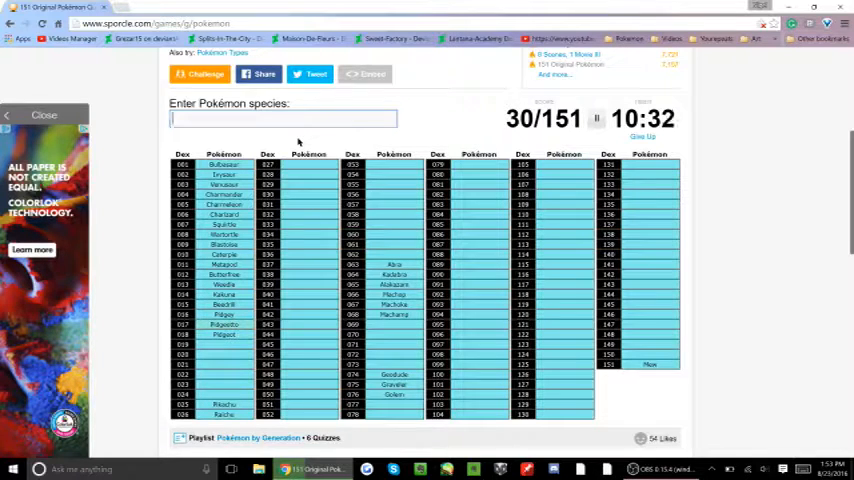
{"action": "type", "text": "S"}
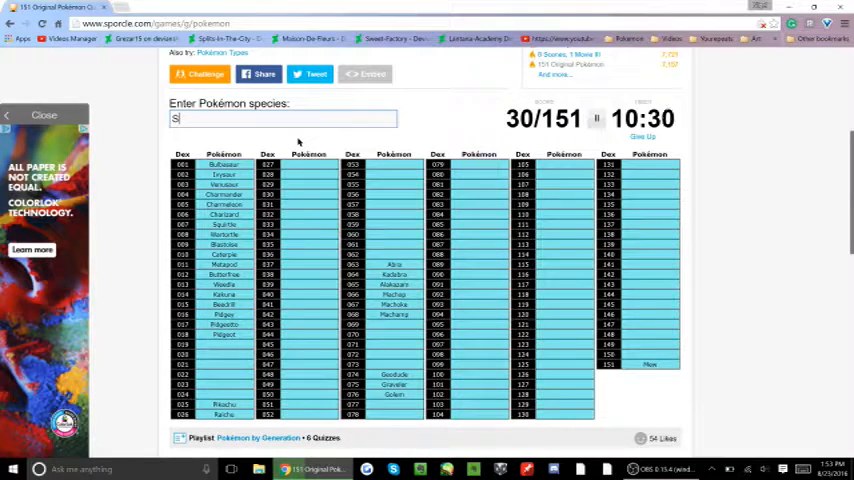
{"action": "type", "text": "pear"}
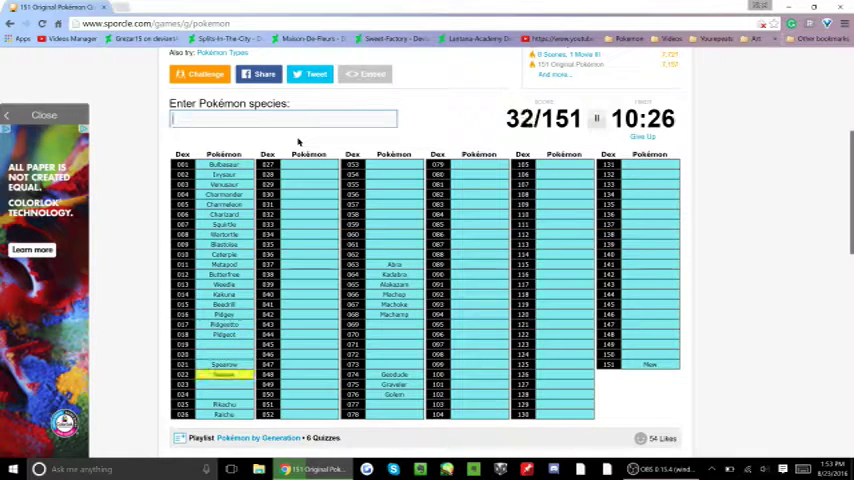
{"action": "type", "text": "Rattat"}
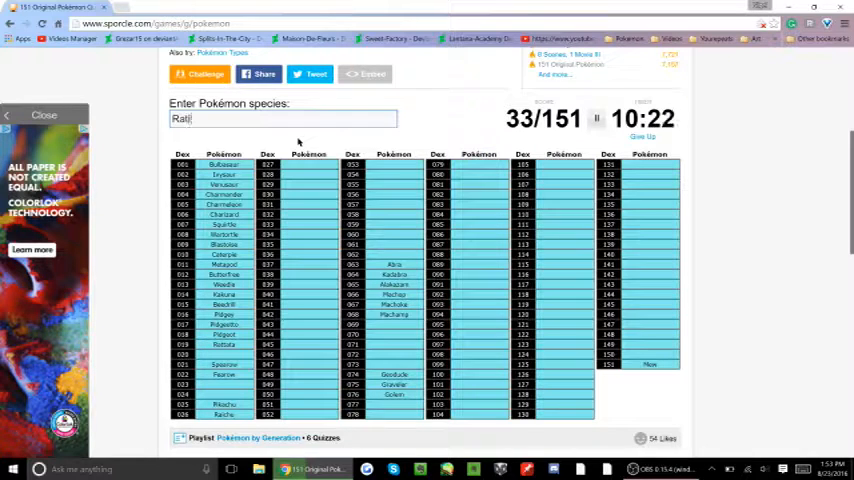
{"action": "type", "text": "Raticate"}
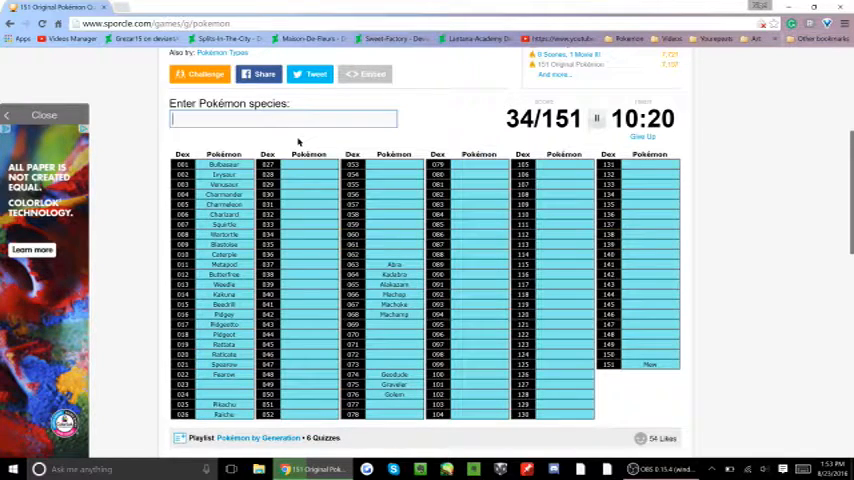
{"action": "type", "text": "N"}
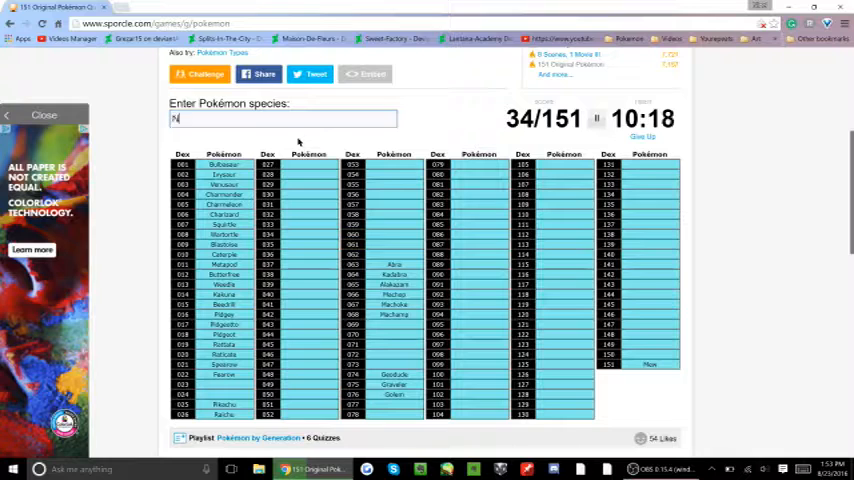
{"action": "type", "text": "Nidoran"}
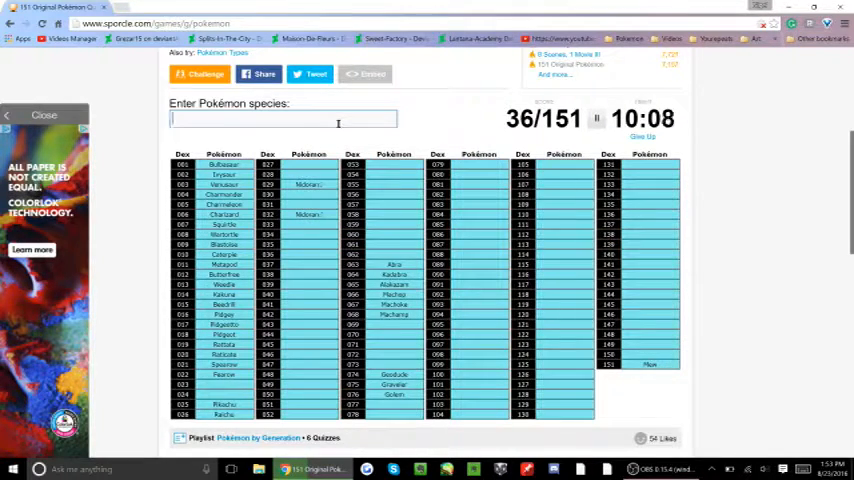
{"action": "type", "text": "Sandsh"}
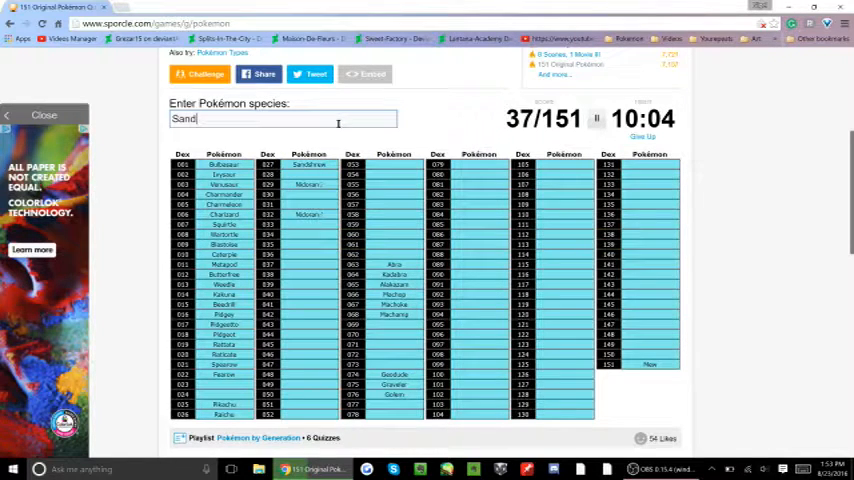
{"action": "type", "text": "Sandslash"}
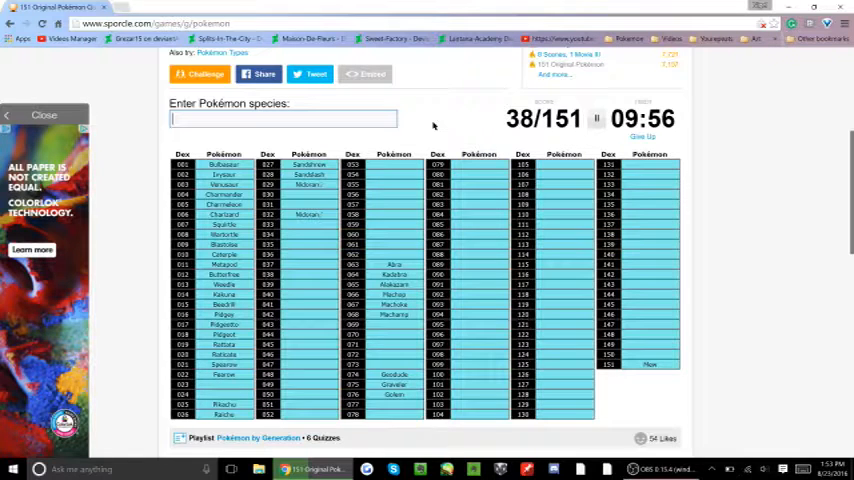
Enter Drowzee, Hypno, Eevee, Mr. Mime, Electabuzz and Magmar, reaching 48/151.
{"action": "type", "text": "Drowse"}
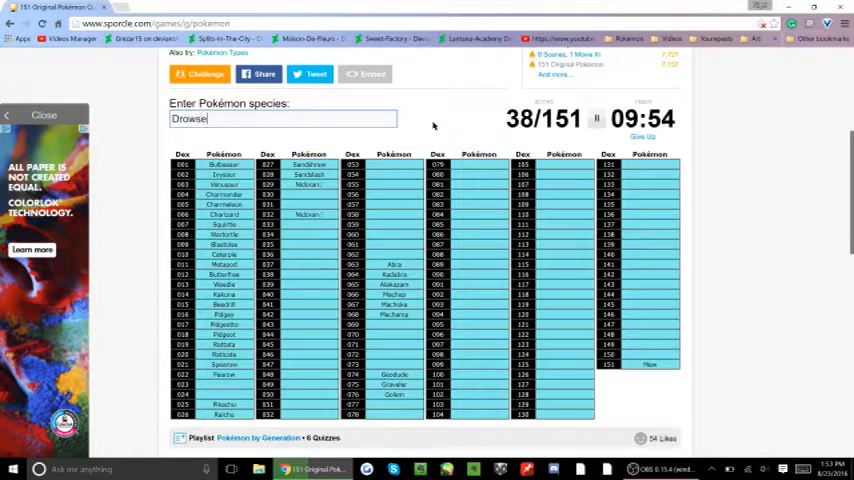
{"action": "type", "text": "Drowzee"}
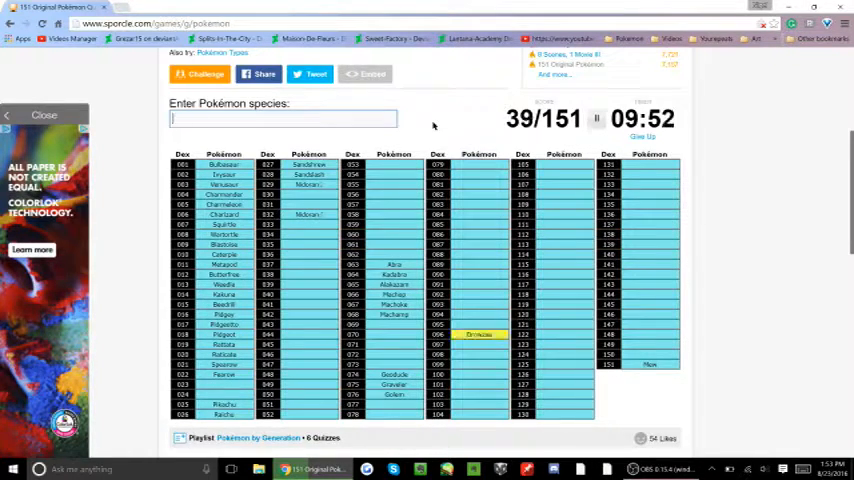
{"action": "type", "text": "Hypno"}
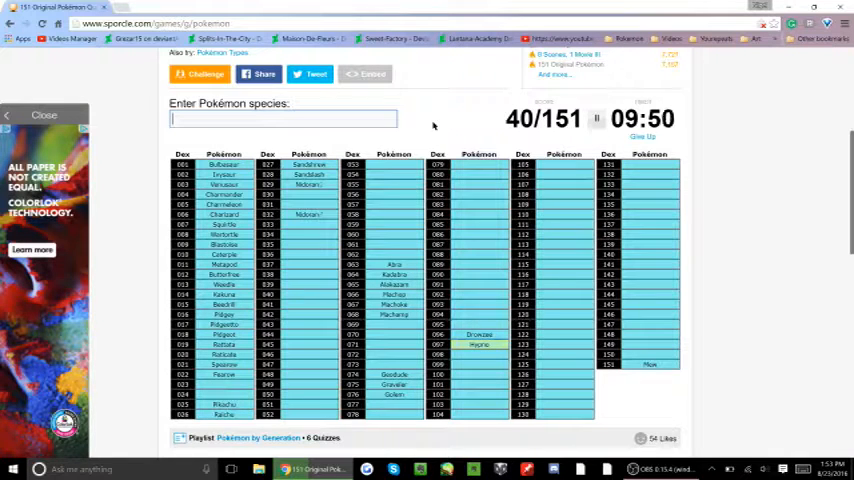
{"action": "type", "text": "Eevee"}
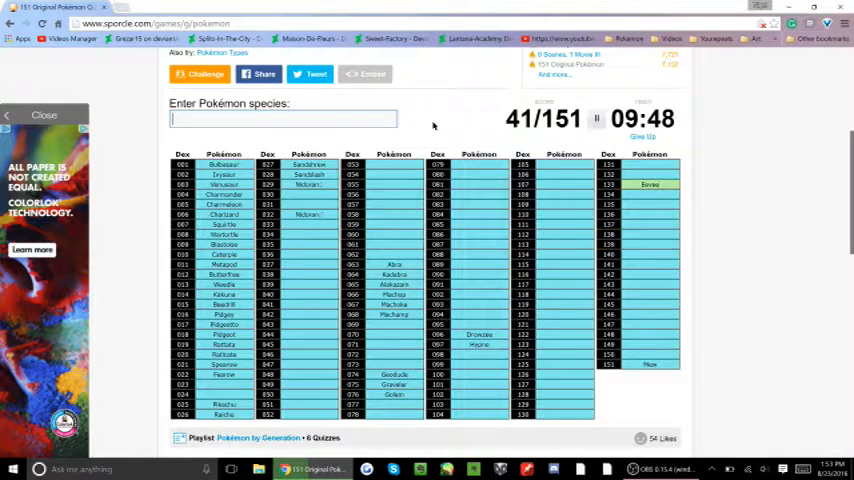
{"action": "type", "text": "V"}
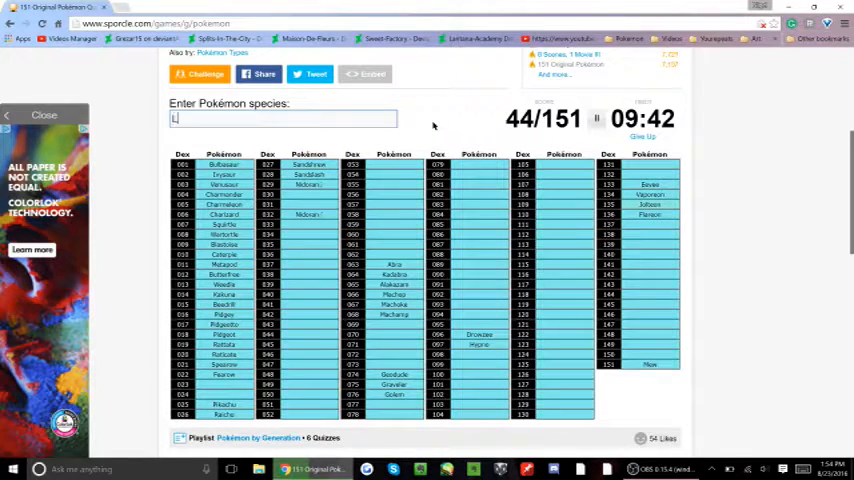
{"action": "type", "text": "Mr."}
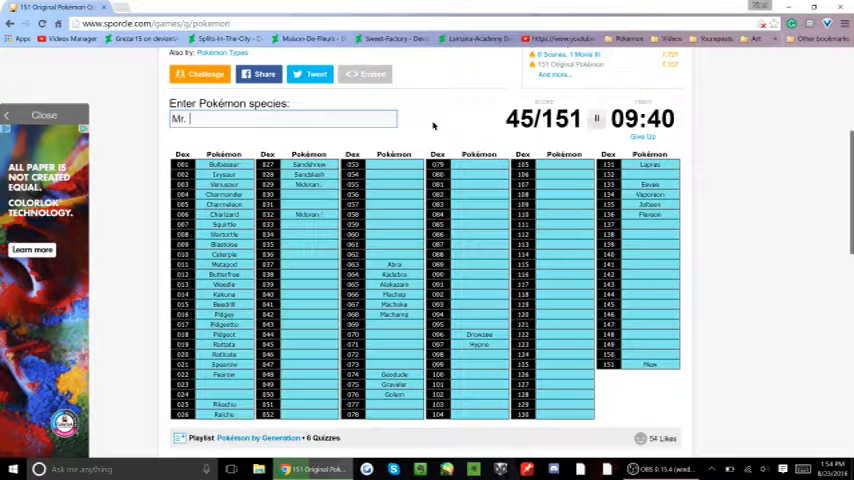
{"action": "type", "text": "Elec"}
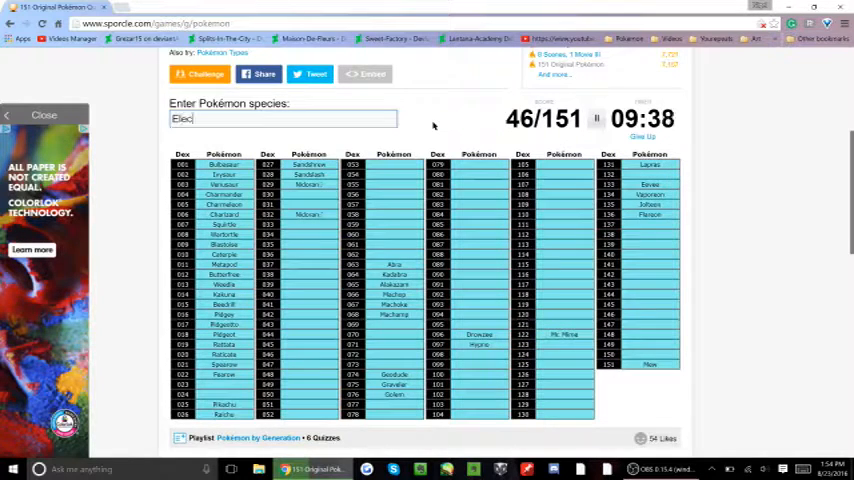
{"action": "type", "text": "Electabuzz"}
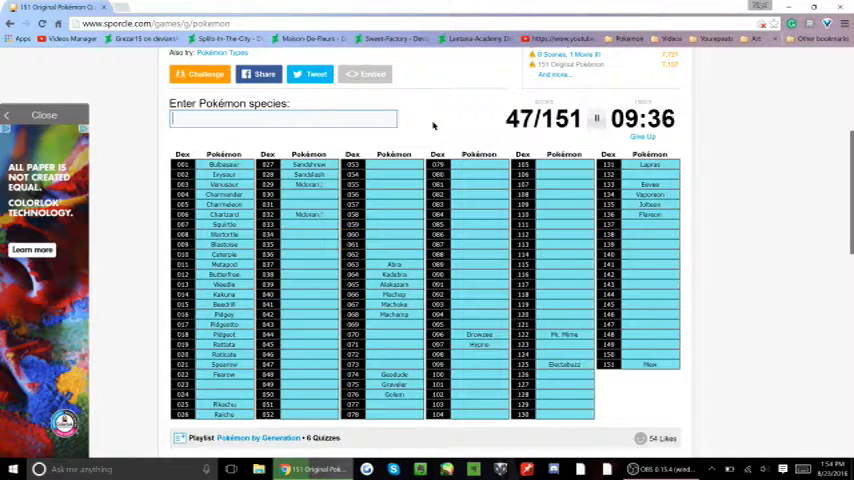
{"action": "type", "text": "magmar"}
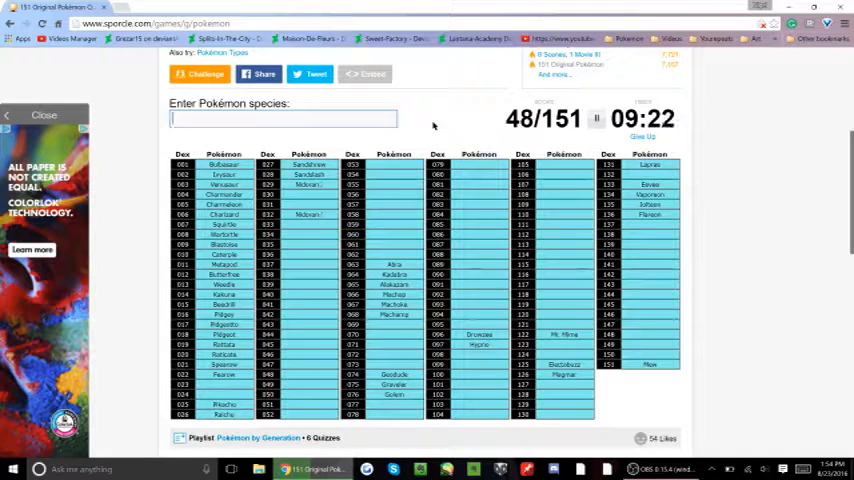
Enter Ditto, Aerodactyl, Omastar, Omanyte and Jynx, reaching 55/151.
{"action": "type", "text": "Ditt"}
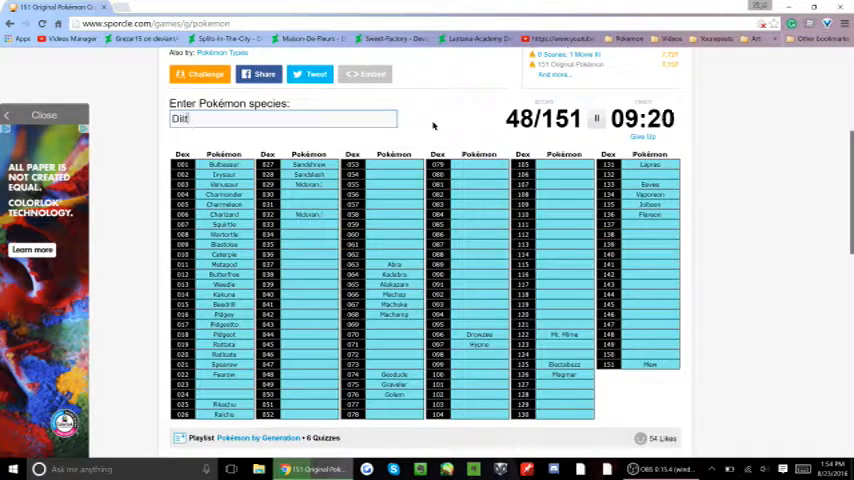
{"action": "type", "text": "Aero"}
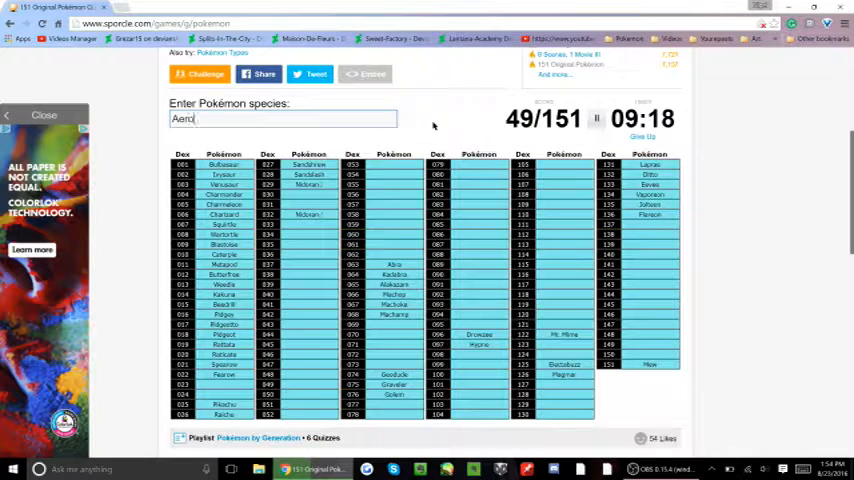
{"action": "type", "text": "Aerodactyl"}
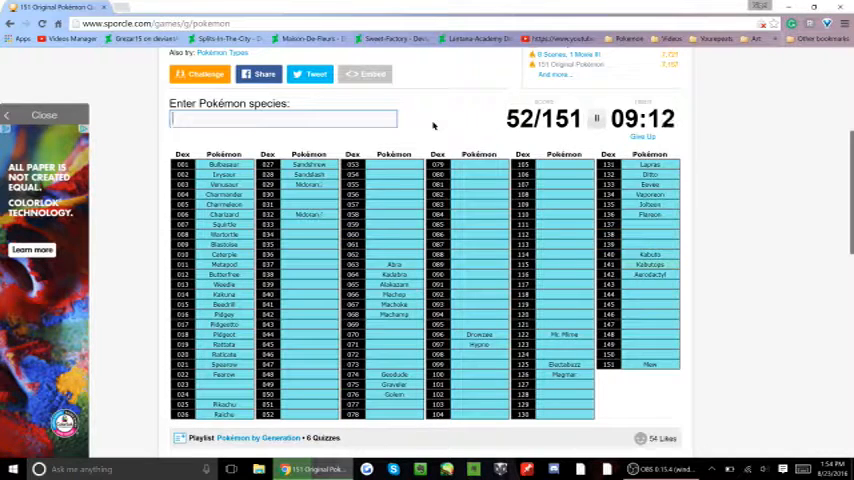
{"action": "type", "text": "Omstars"}
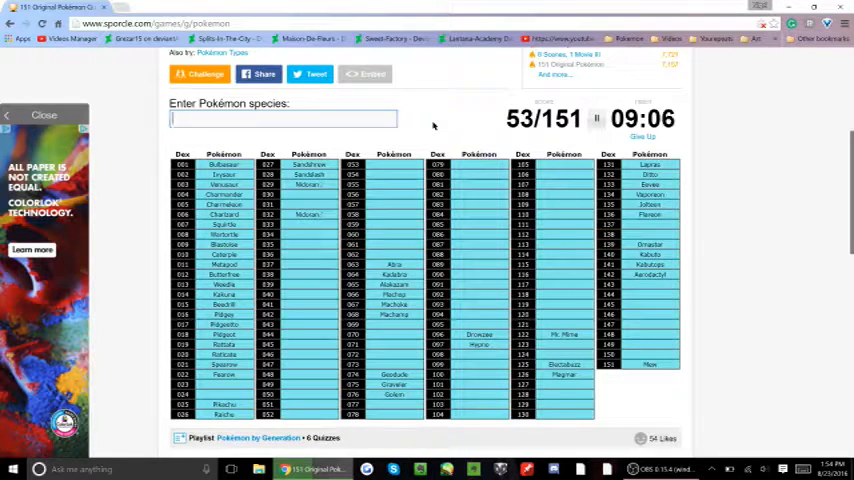
{"action": "type", "text": "Omi"}
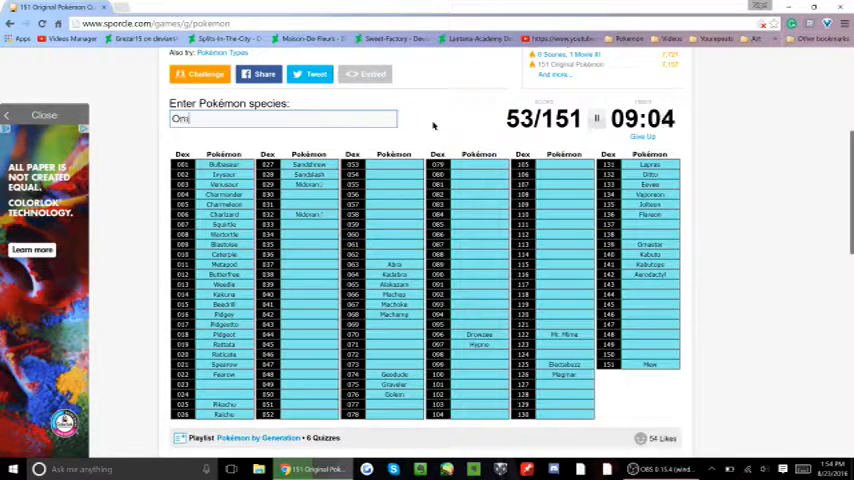
{"action": "type", "text": "Omanyte"}
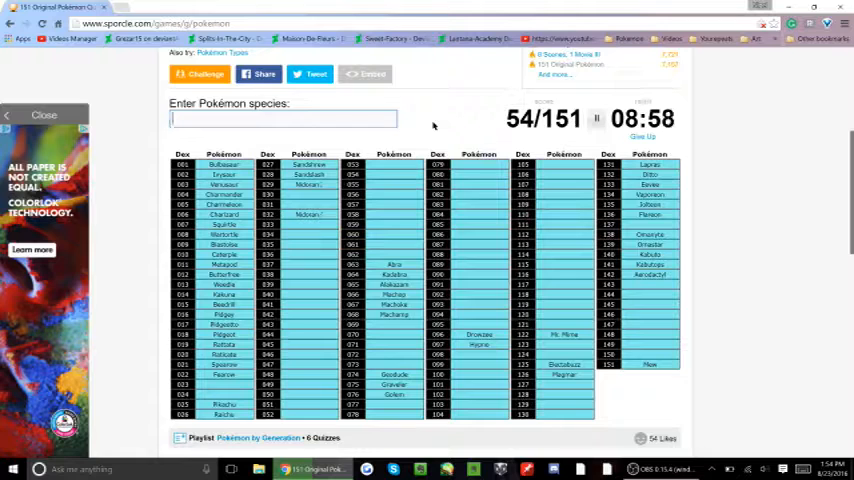
{"action": "type", "text": "Jynx"}
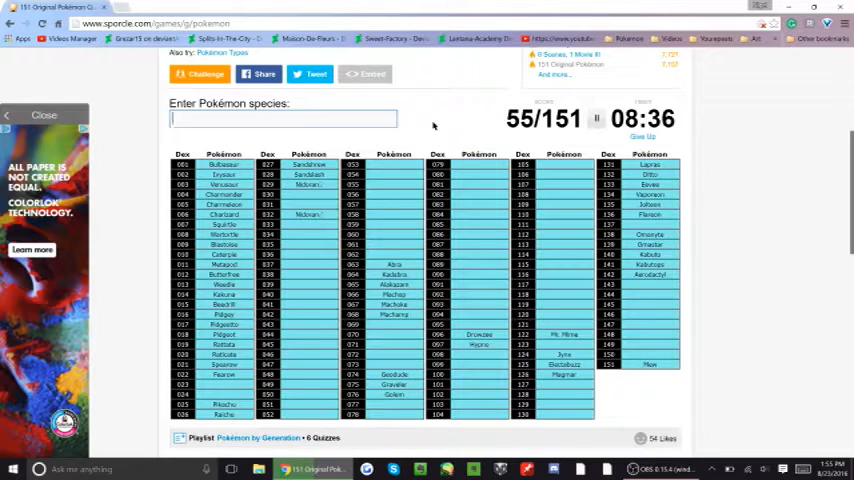
Enter Rapidash, Slowpoke, Ponyta, Exeggutor and Exeggcute, reaching 62/151.
{"action": "type", "text": "Rapidash"}
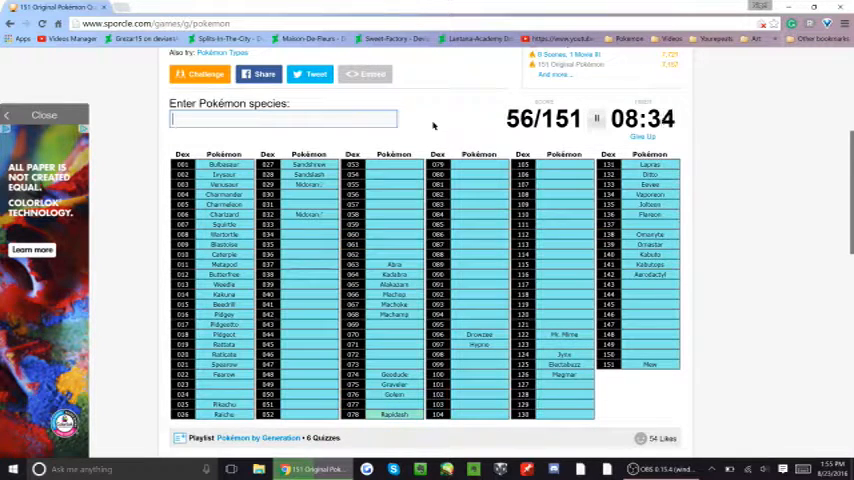
{"action": "type", "text": "Slowp"}
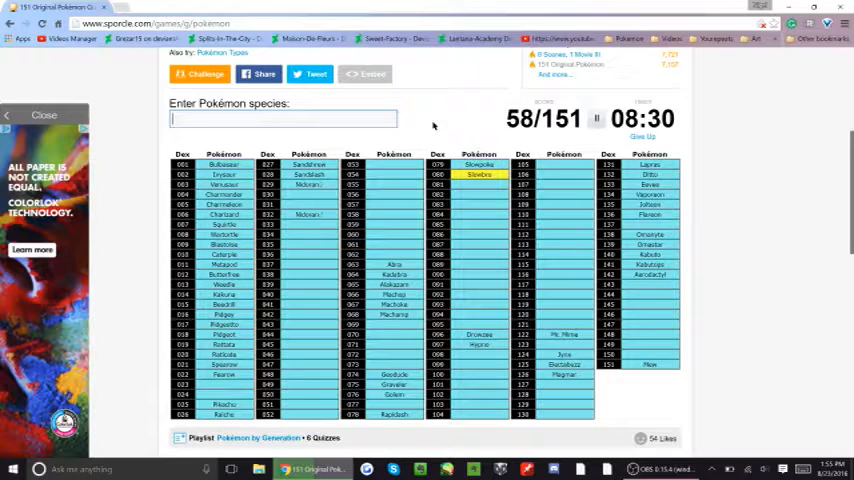
{"action": "type", "text": "P"}
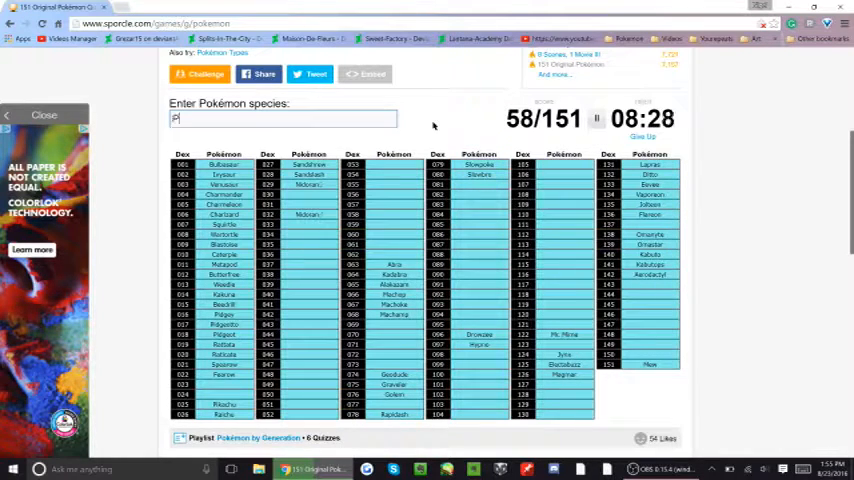
{"action": "type", "text": "onty"}
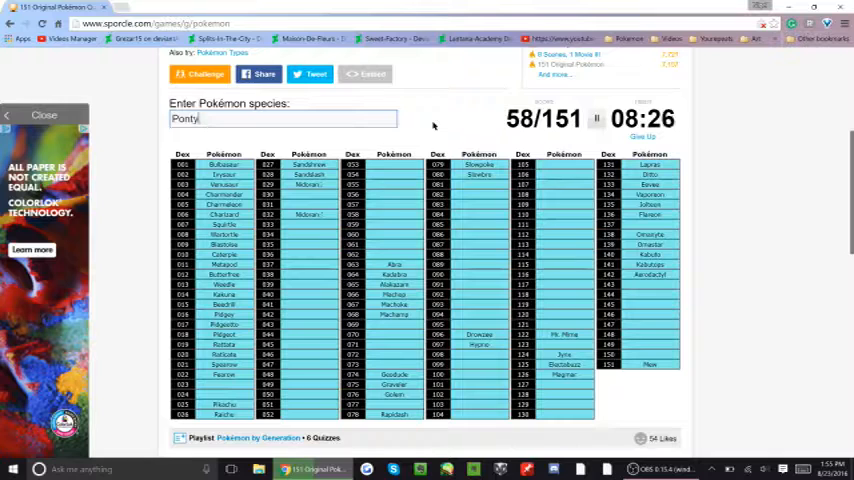
{"action": "type", "text": "Ponyta"}
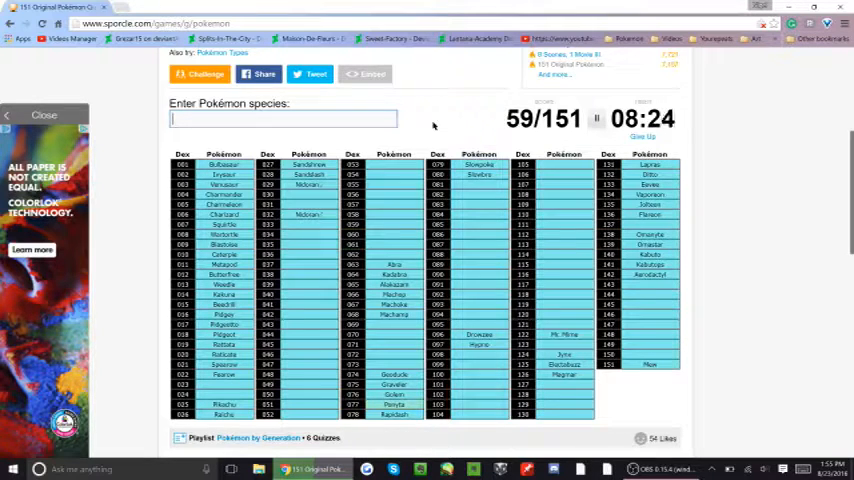
{"action": "type", "text": "Makig"}
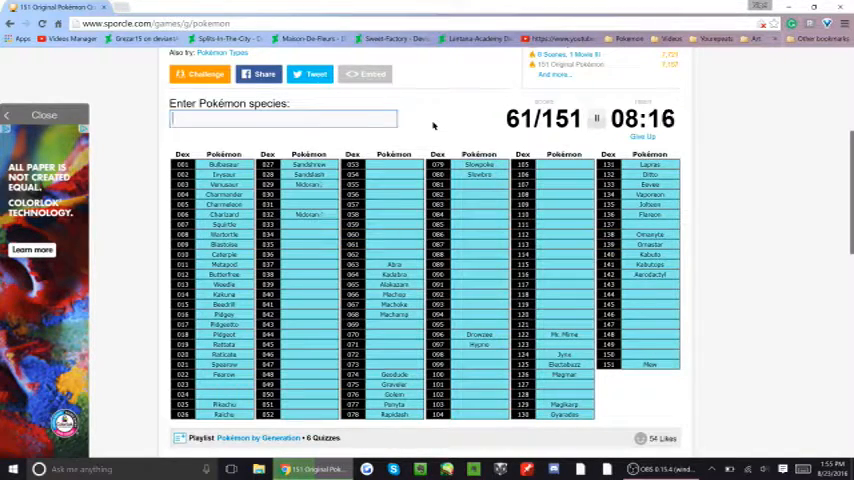
{"action": "type", "text": "Executor"}
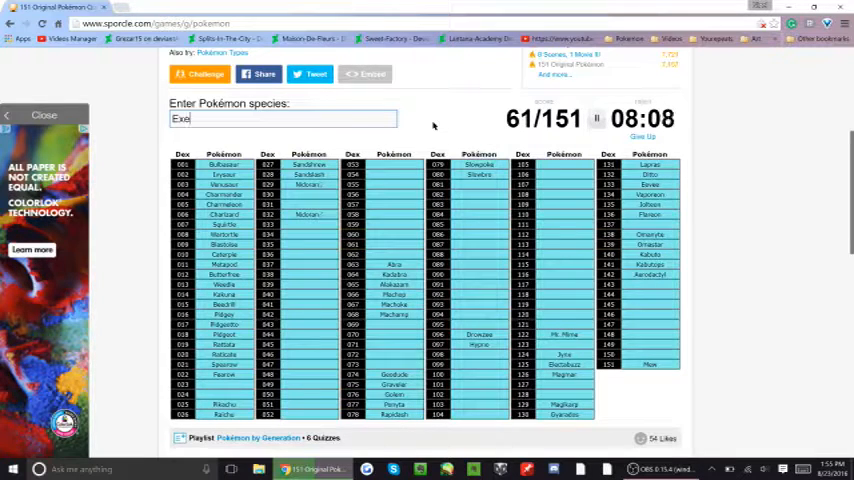
{"action": "type", "text": "gg"}
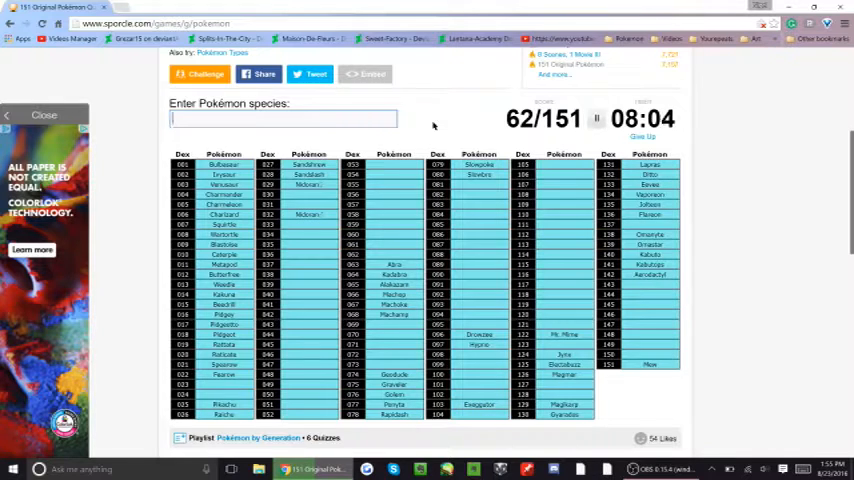
{"action": "type", "text": "Exee"}
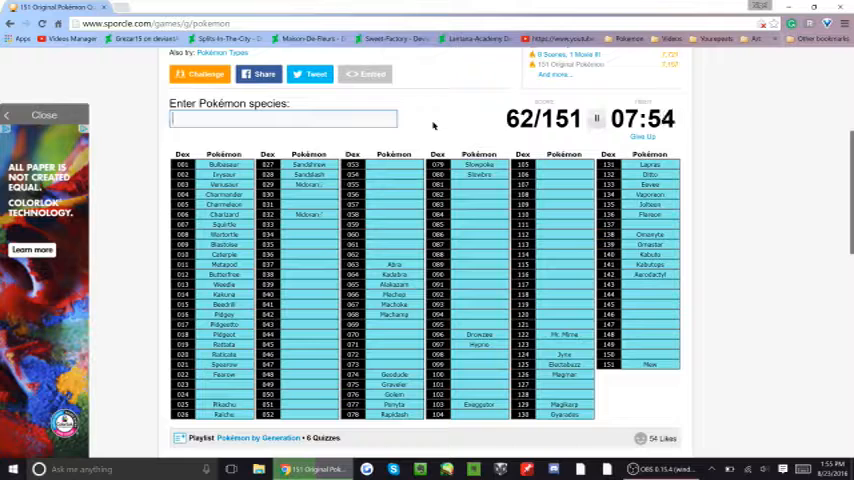
Enter Magnemite, Diglett, Doduo and Rhydon, erasing a misspelling.
{"action": "type", "text": "Magn"}
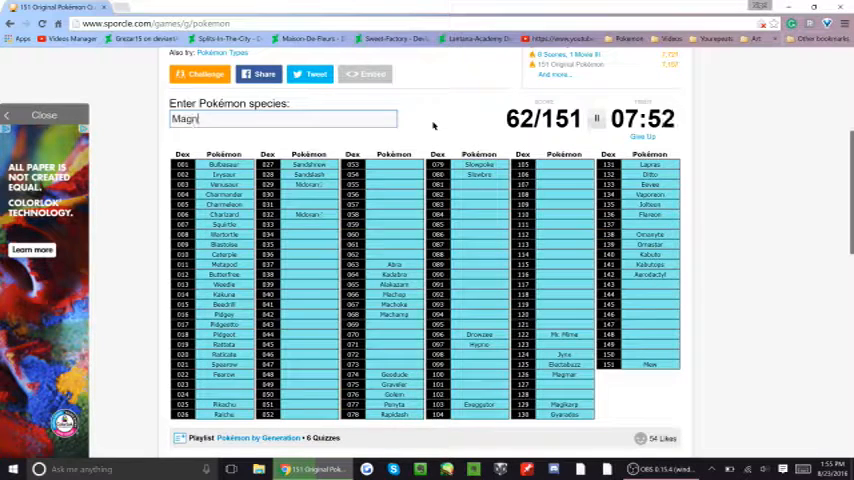
{"action": "type", "text": "e"}
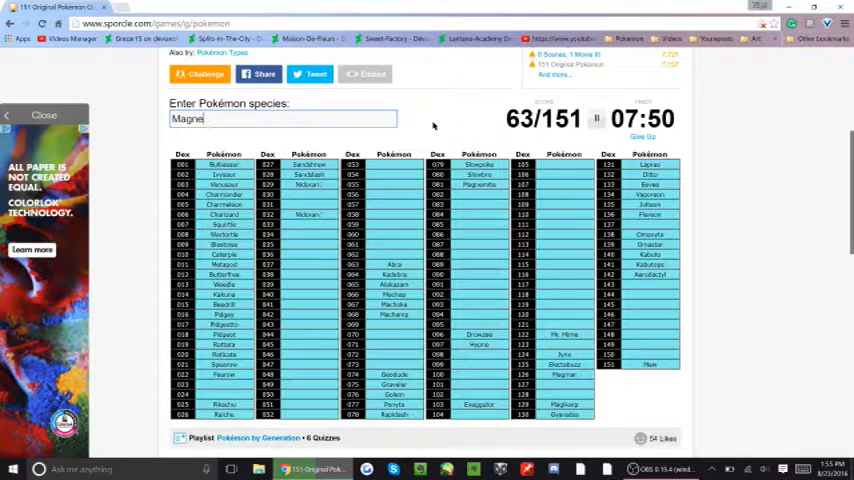
{"action": "type", "text": "Digl"}
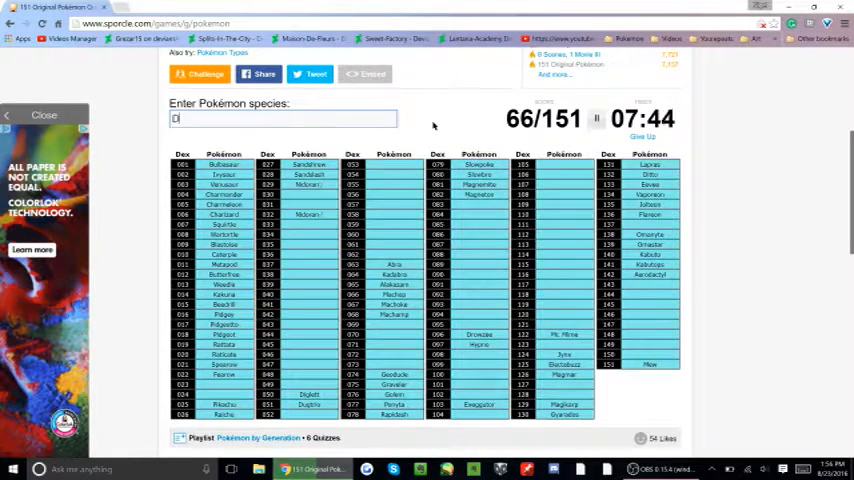
{"action": "type", "text": "Dudu"}
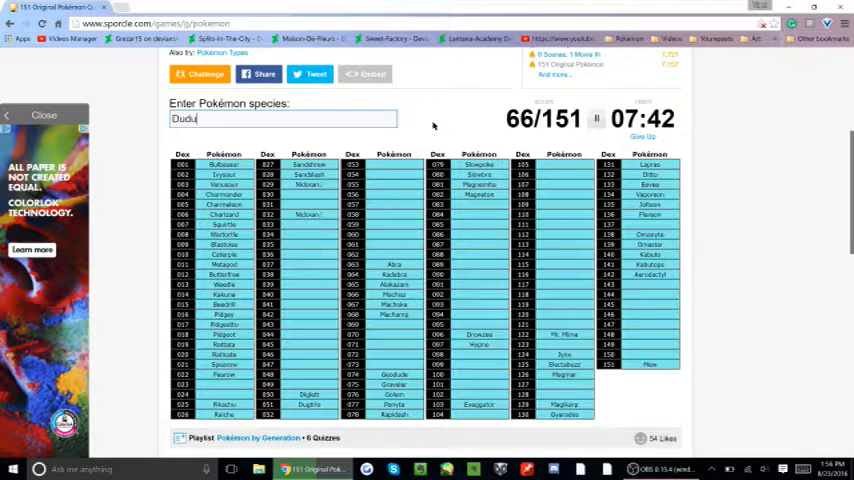
{"action": "type", "text": "Dodou"}
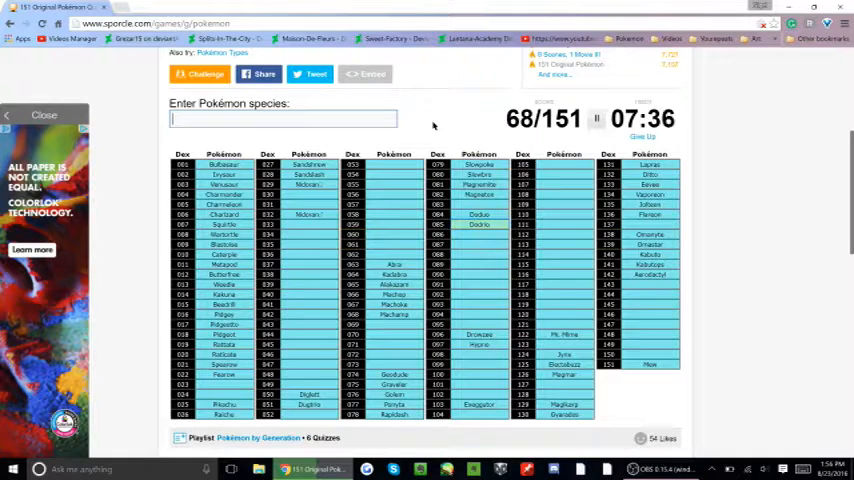
{"action": "mouse_move", "coordinate": [556, 292]}
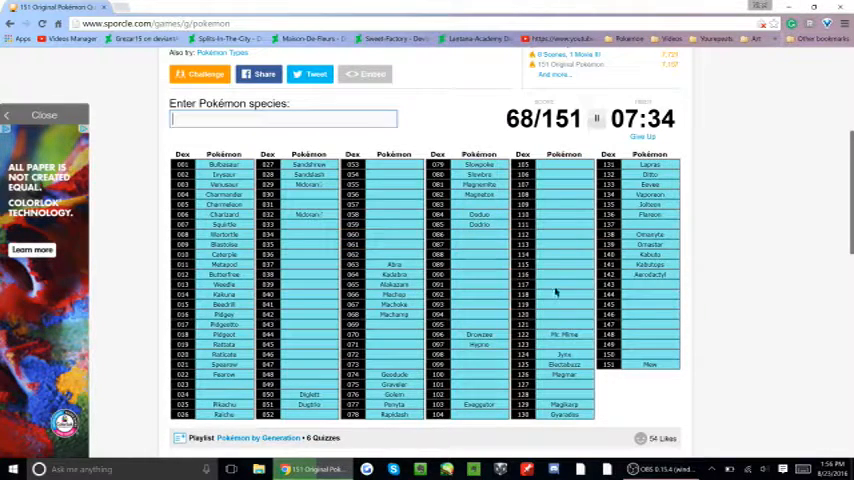
{"action": "type", "text": "R"}
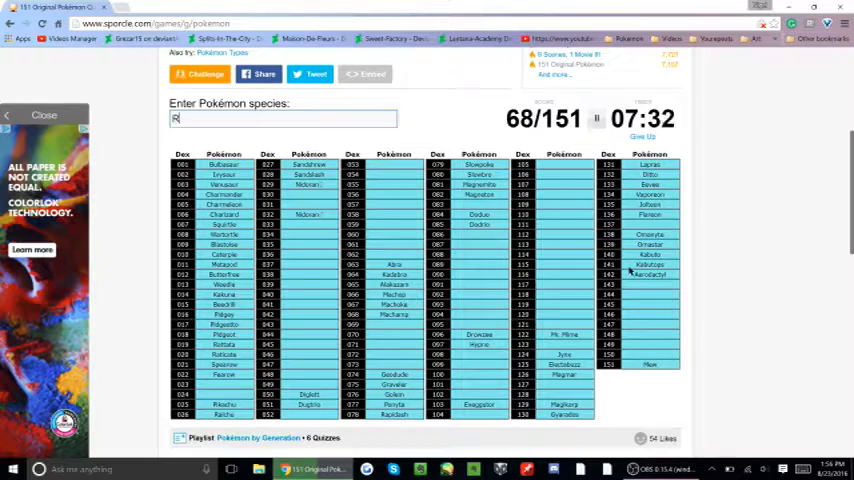
{"action": "type", "text": "hydo"}
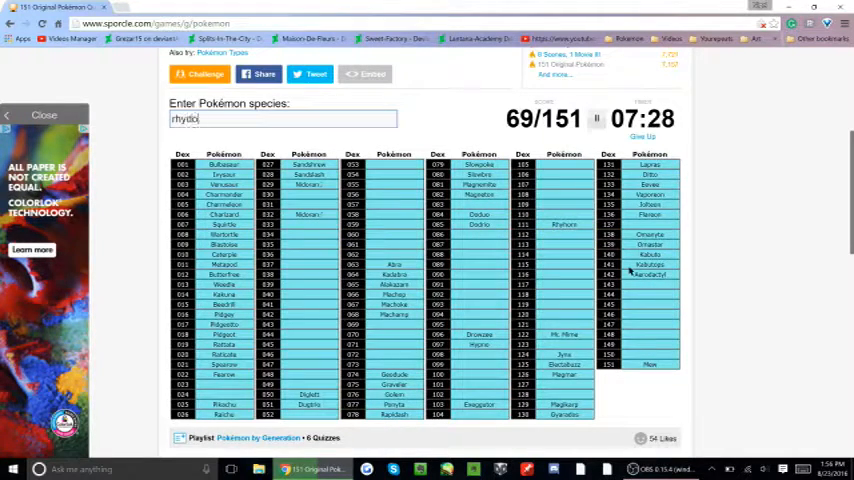
{"action": "type", "text": "rhydon"}
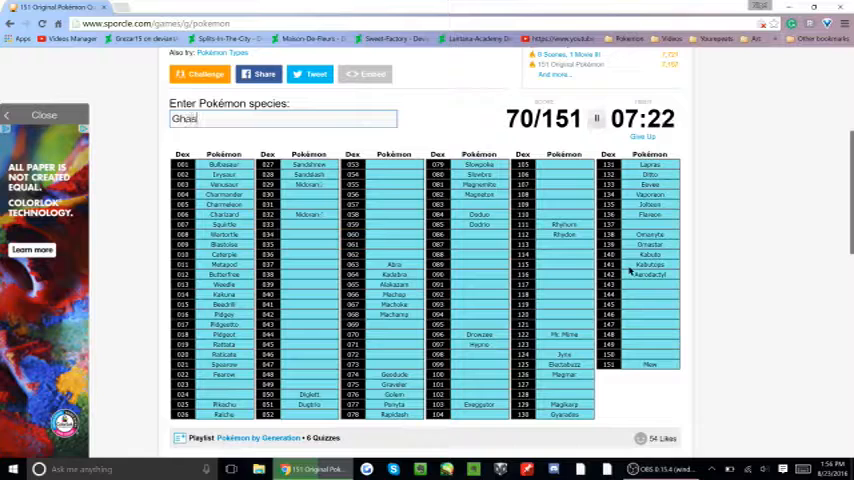
{"action": "key", "text": "Backspace"}
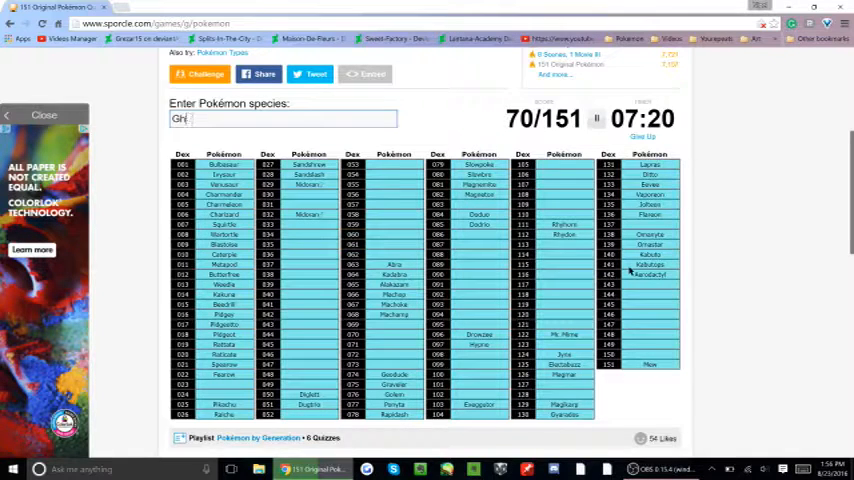
Enter Gastly, Gengar, Nidoqueen, Nidoking, Nidoran, Tentacool and Tentacruel, reaching 81/151.
{"action": "type", "text": "Ghastly"}
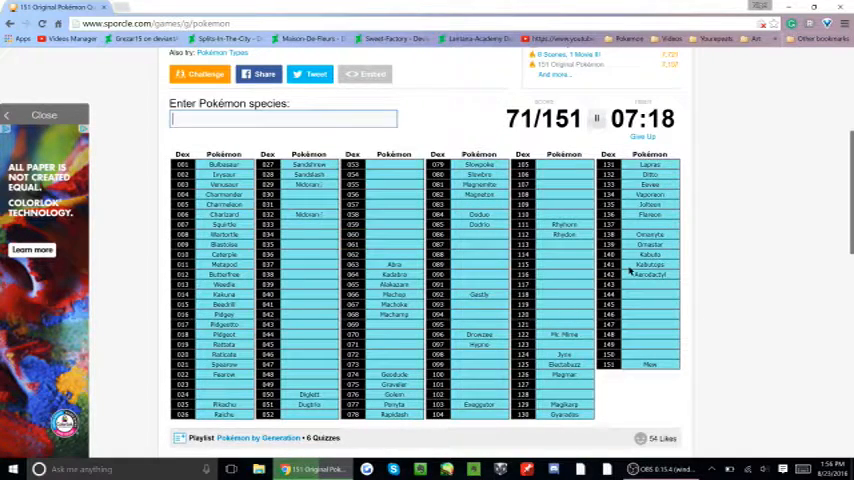
{"action": "type", "text": "G"}
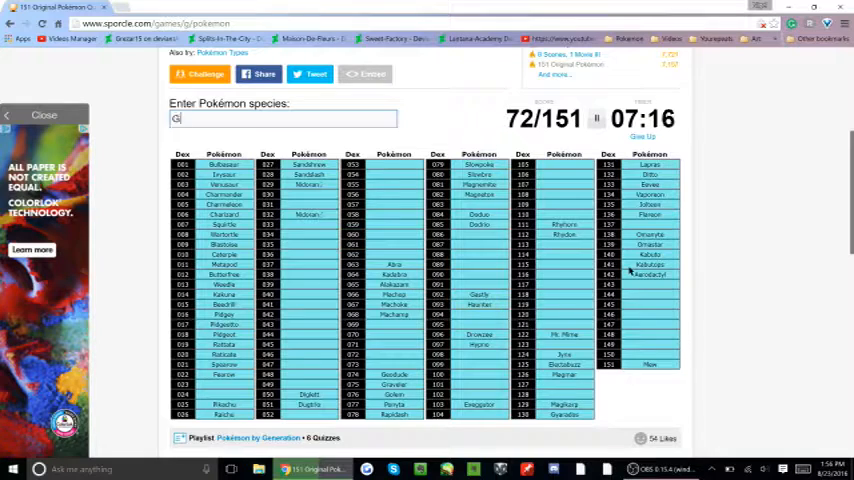
{"action": "type", "text": "Gengar"}
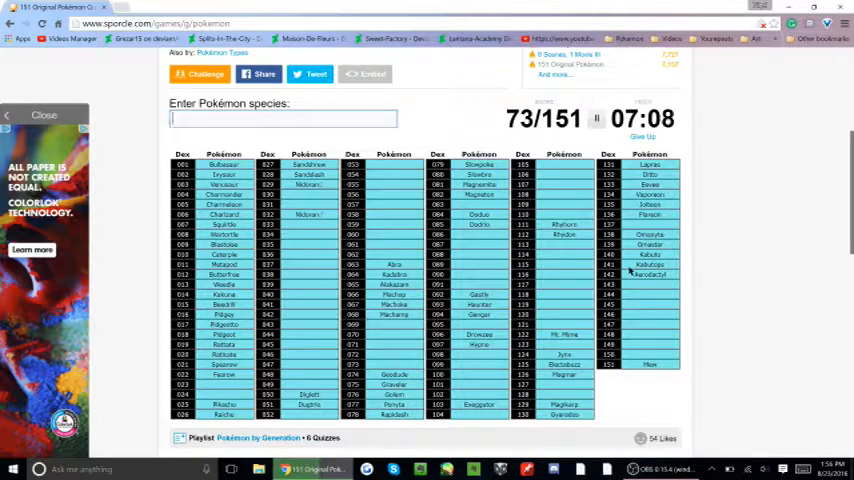
{"action": "type", "text": "Nido"}
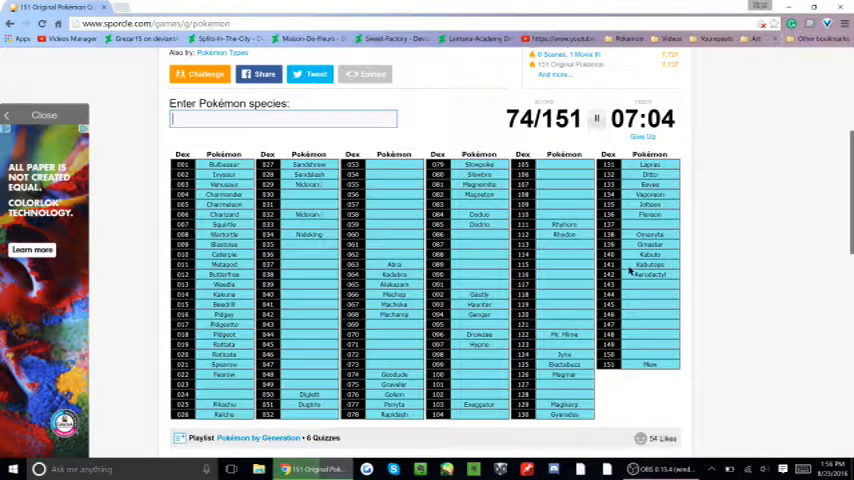
{"action": "type", "text": "Nidoqueen"}
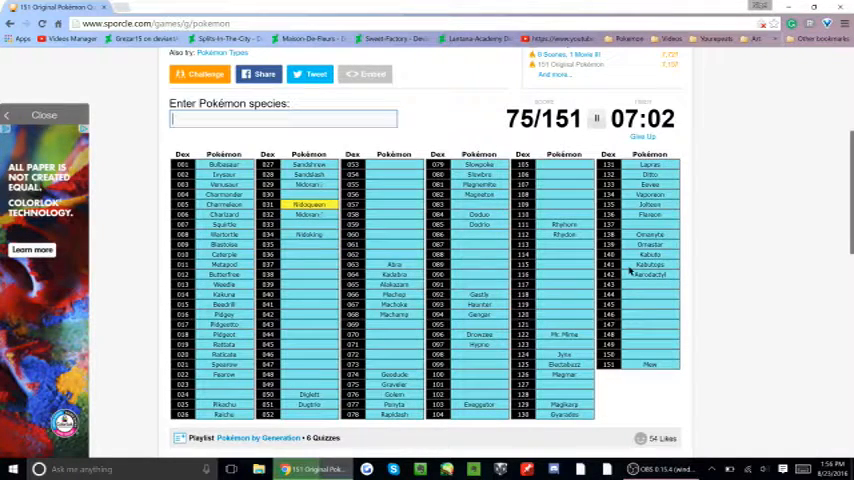
{"action": "type", "text": "Nino"}
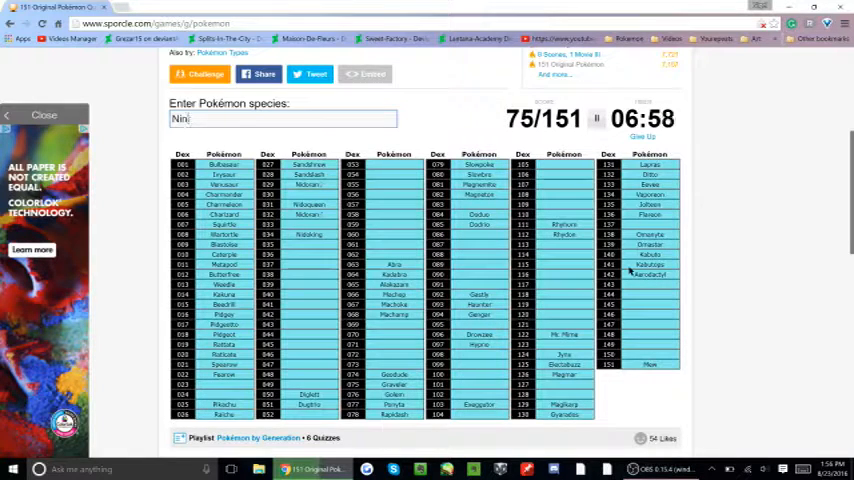
{"action": "type", "text": "Nidoking"}
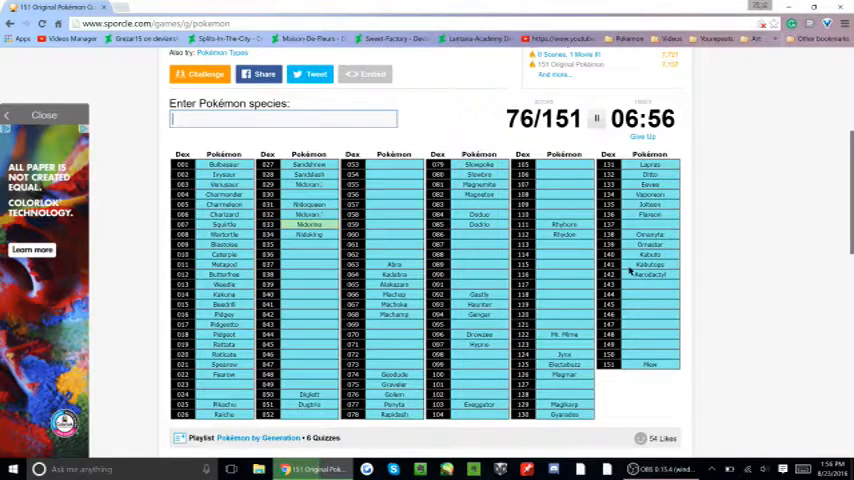
{"action": "type", "text": "Nidoran"}
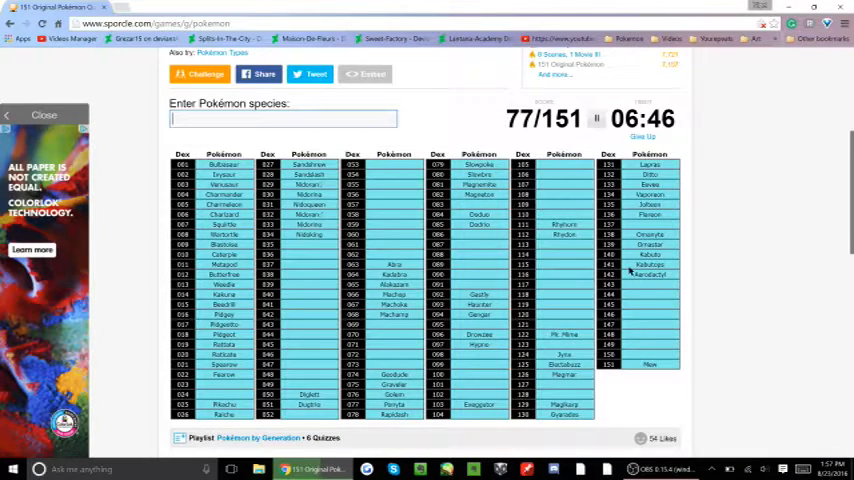
{"action": "type", "text": "S"}
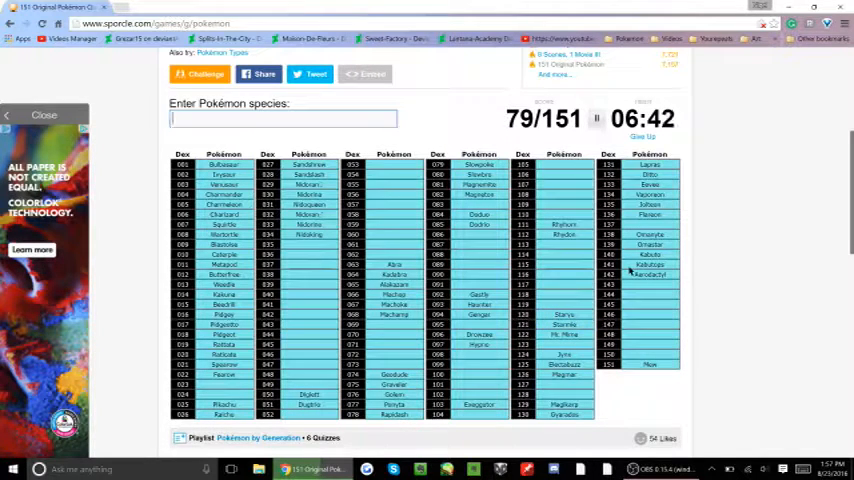
{"action": "type", "text": "Tentacool"}
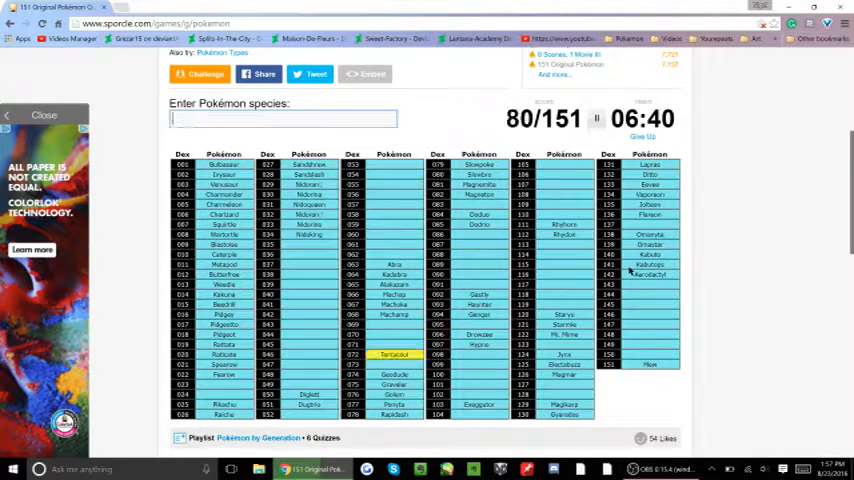
{"action": "type", "text": "Tentac"}
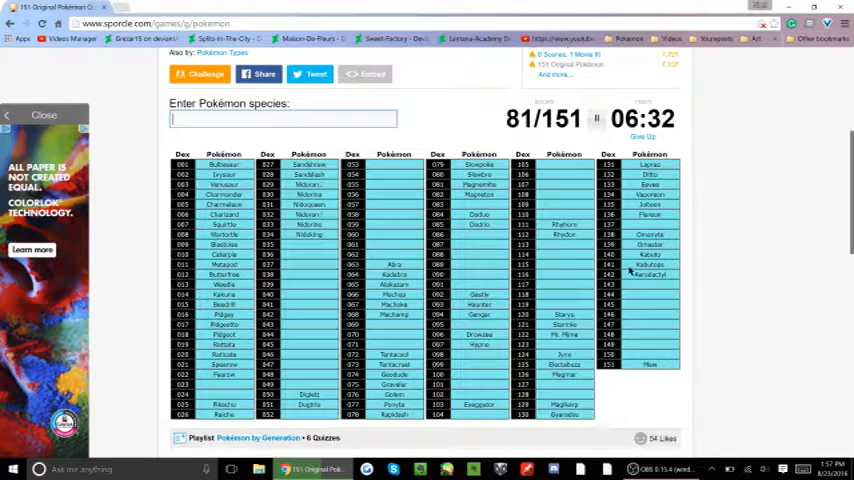
Enter Dratini, Dragonair, Mewtwo, Tangela, Oddish and Vileplume, reaching 90/151.
{"action": "type", "text": "Dtar"}
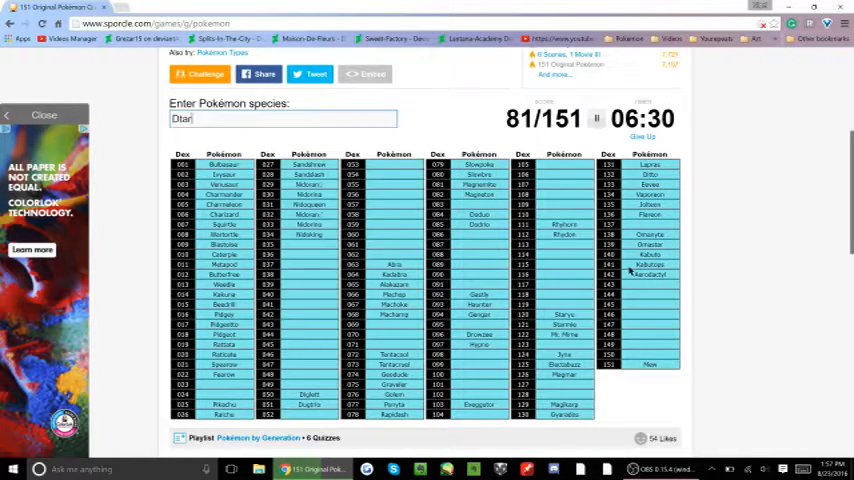
{"action": "type", "text": "Dratini"}
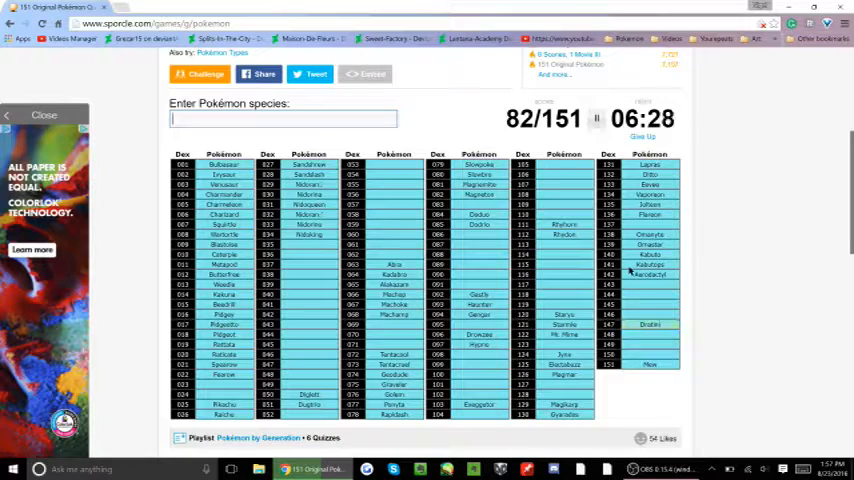
{"action": "type", "text": "Dragonair"}
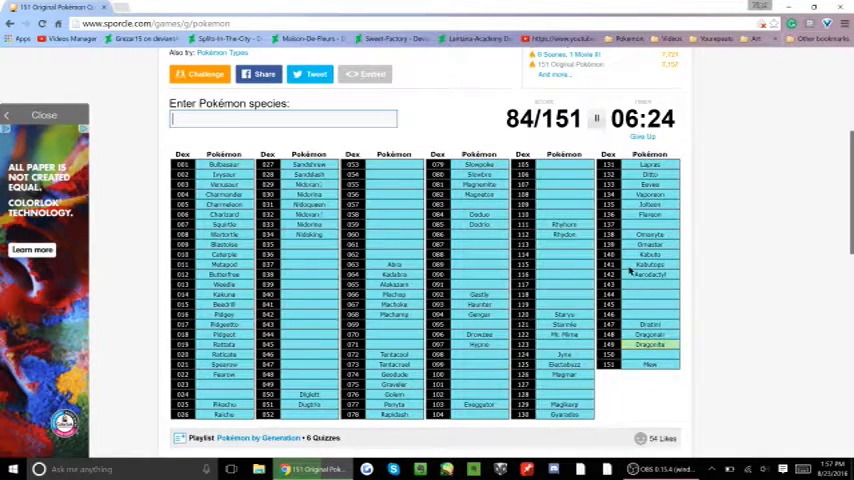
{"action": "type", "text": "Metw"}
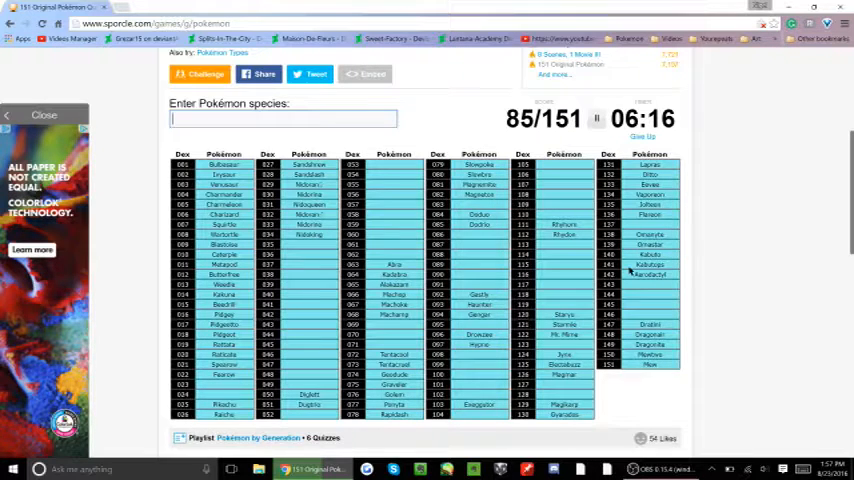
{"action": "type", "text": "Tangela"}
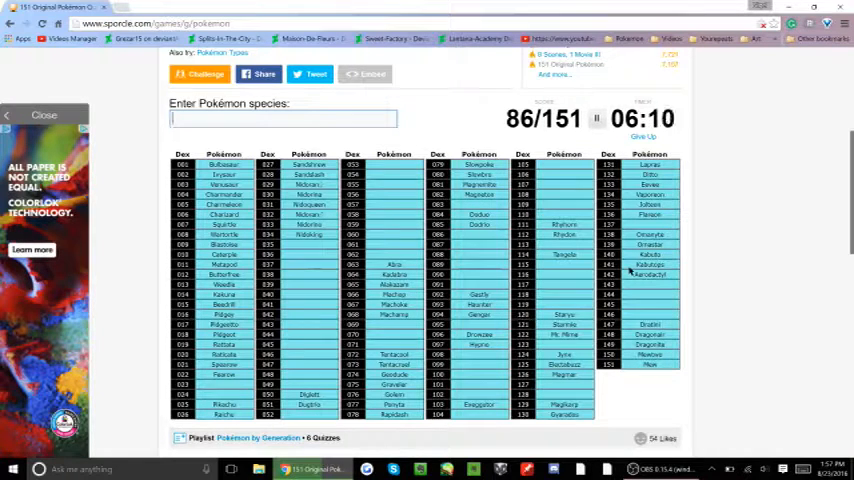
{"action": "type", "text": "O"}
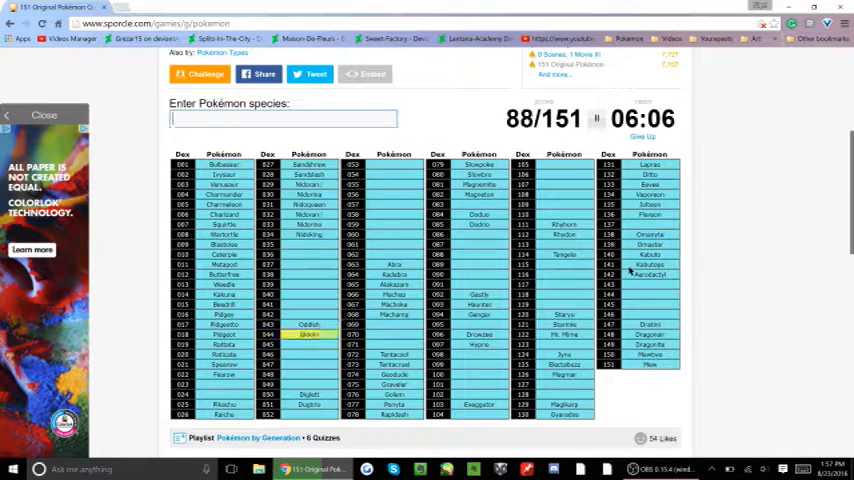
{"action": "type", "text": "Vileplume"}
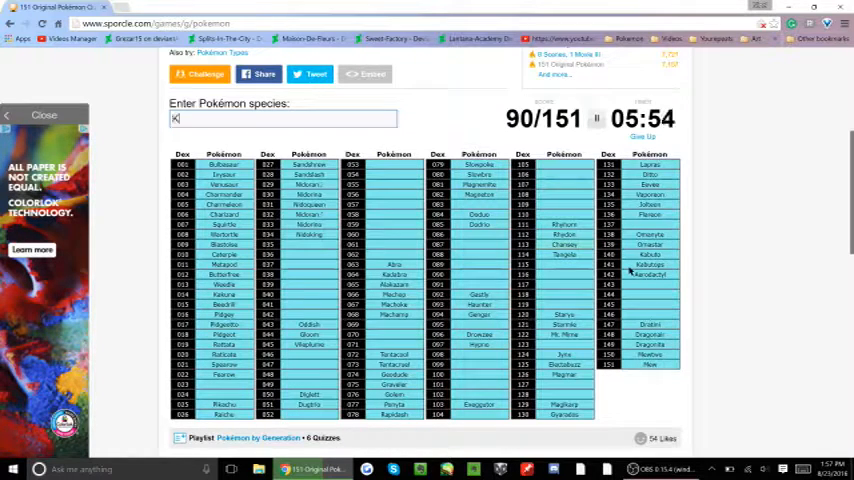
Attempt Kangaskhan and discard the misspelled guess.
{"action": "type", "text": "Khangas"}
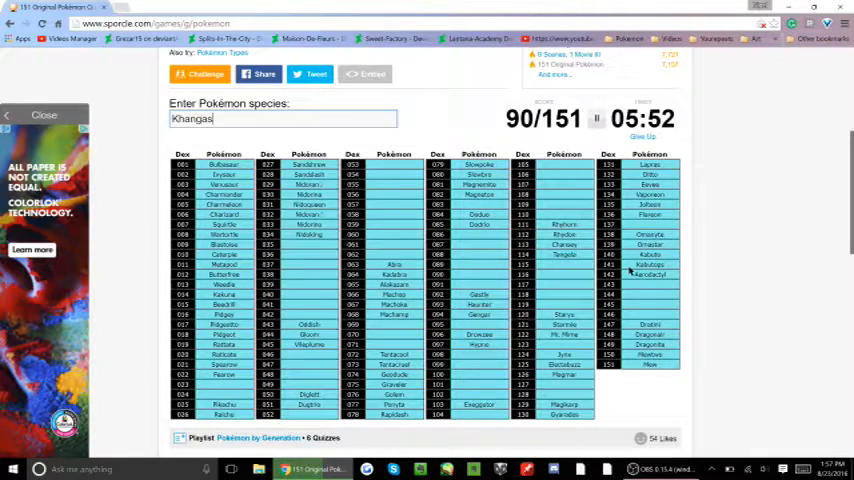
{"action": "type", "text": "kah"}
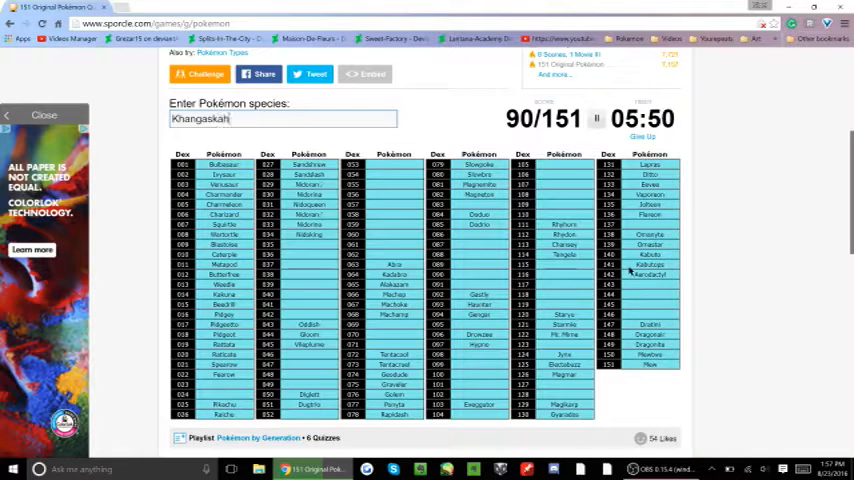
{"action": "key", "text": "Backspace"}
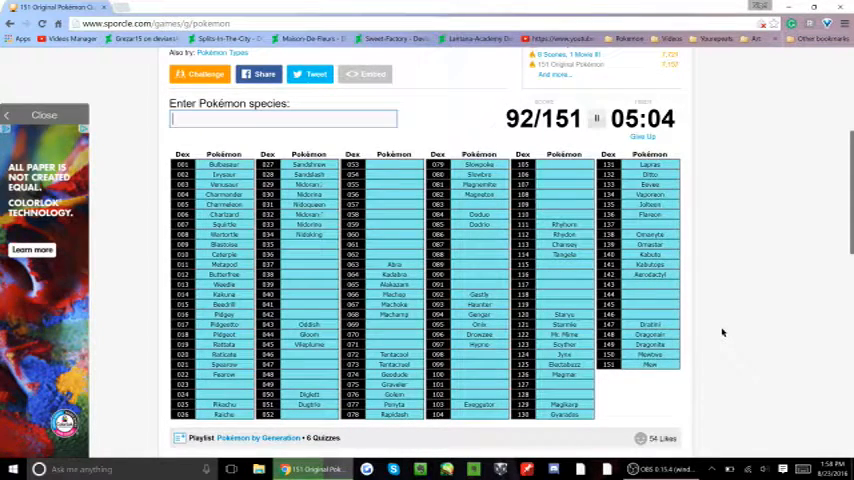
Enter Snorlax, Jigglypuff, Wigglytuff, Paras, Mew, Zubat, Clefairy and Clefable, reaching 103/151.
{"action": "type", "text": "Snorlax"}
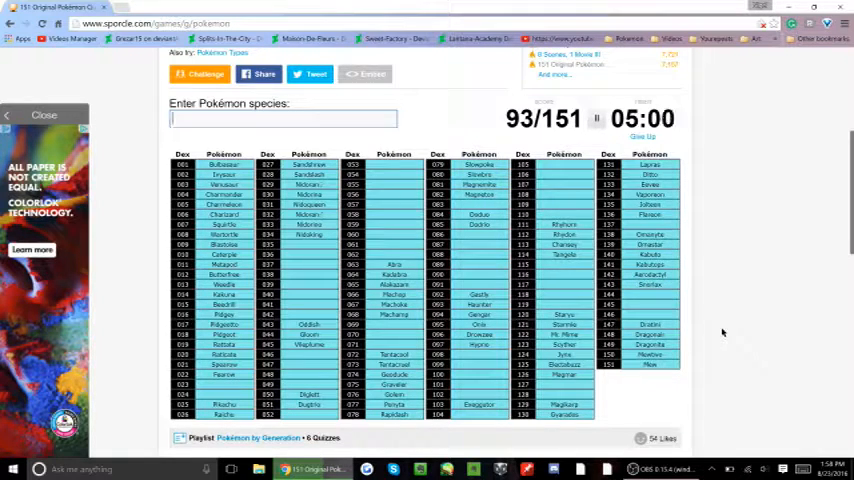
{"action": "type", "text": "Jigglyp"}
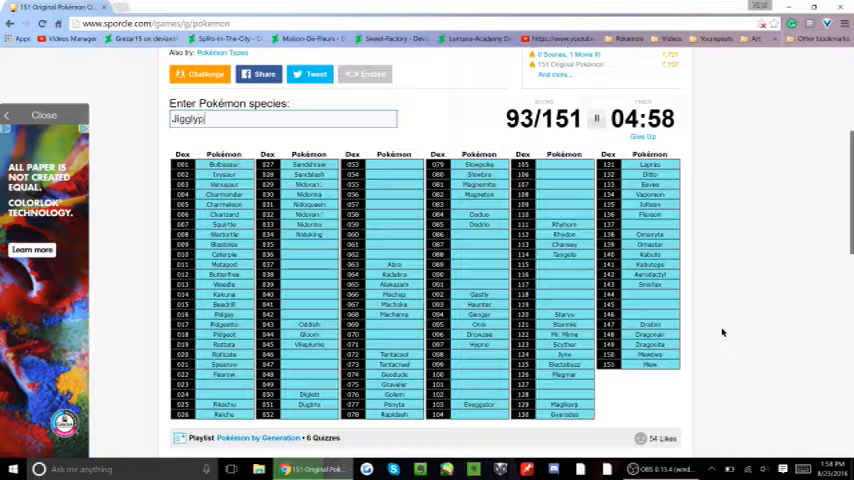
{"action": "type", "text": "Wig"}
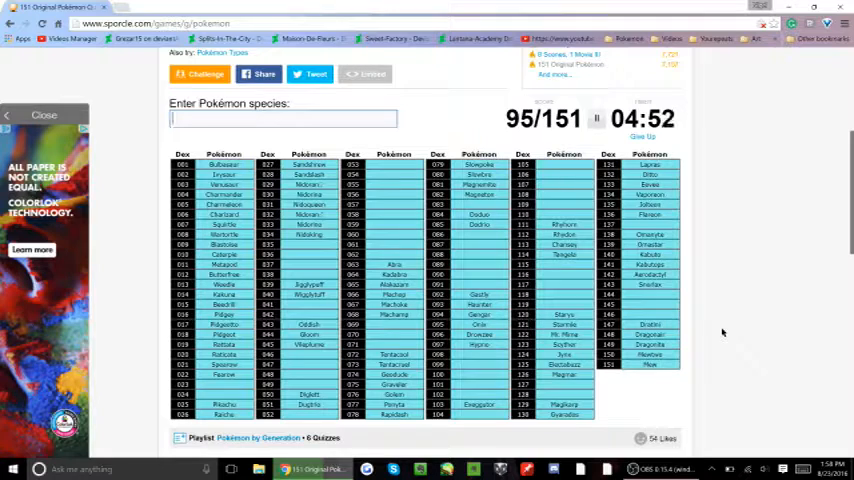
{"action": "type", "text": "Par"}
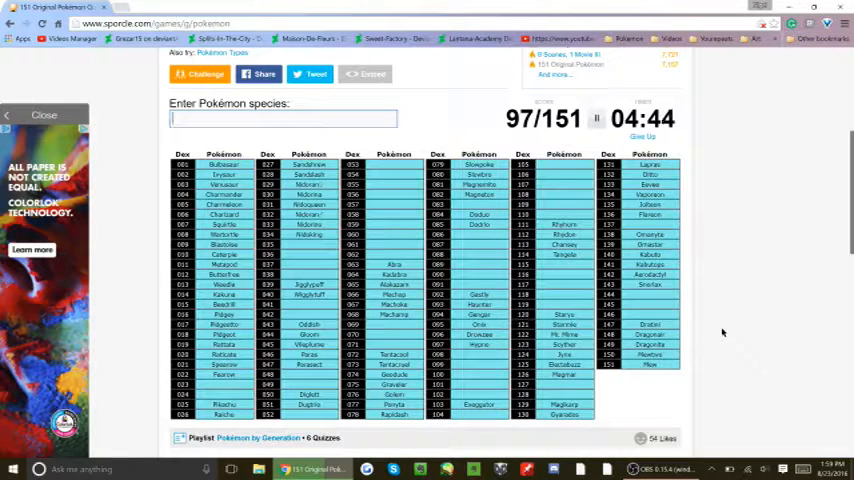
{"action": "type", "text": "M"}
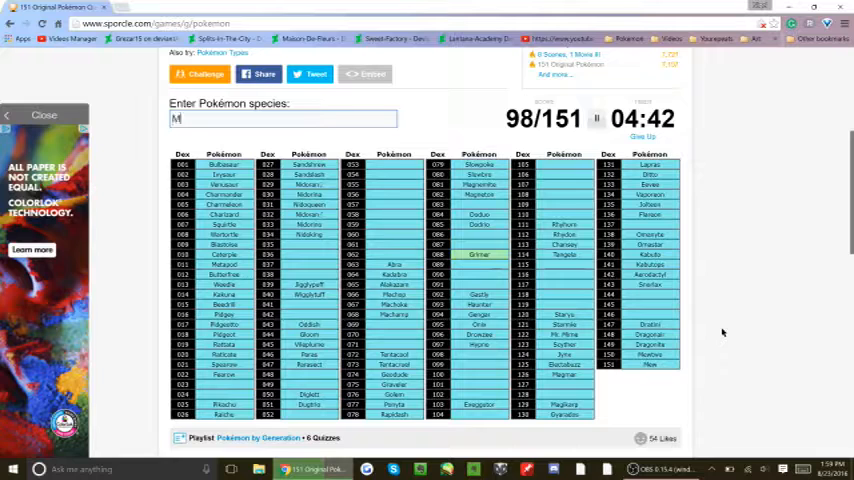
{"action": "type", "text": "Mew"}
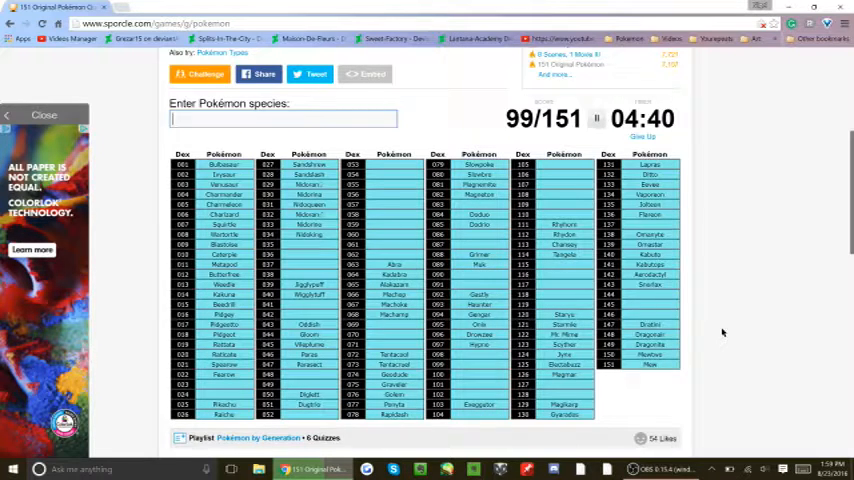
{"action": "type", "text": "Zubat"}
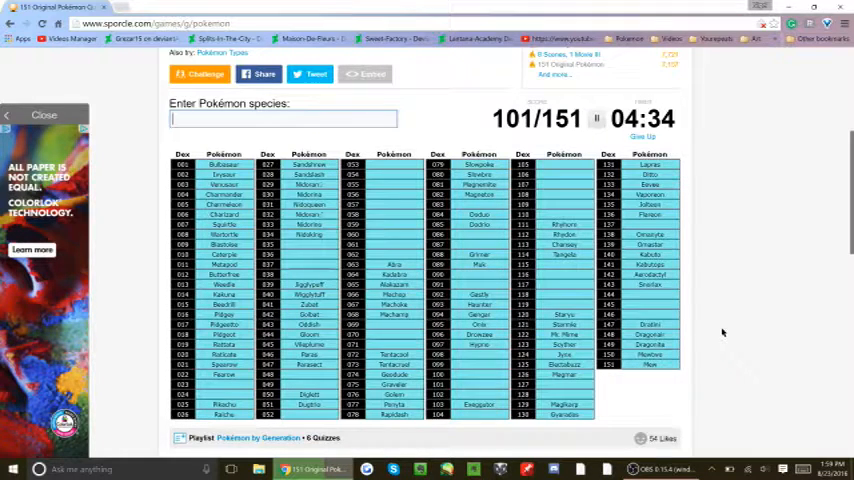
{"action": "type", "text": "Clefb"}
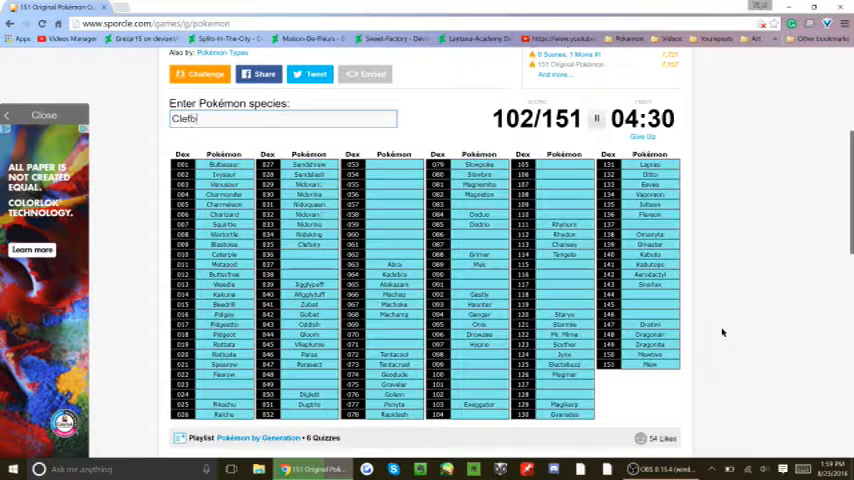
{"action": "type", "text": "Clefable"}
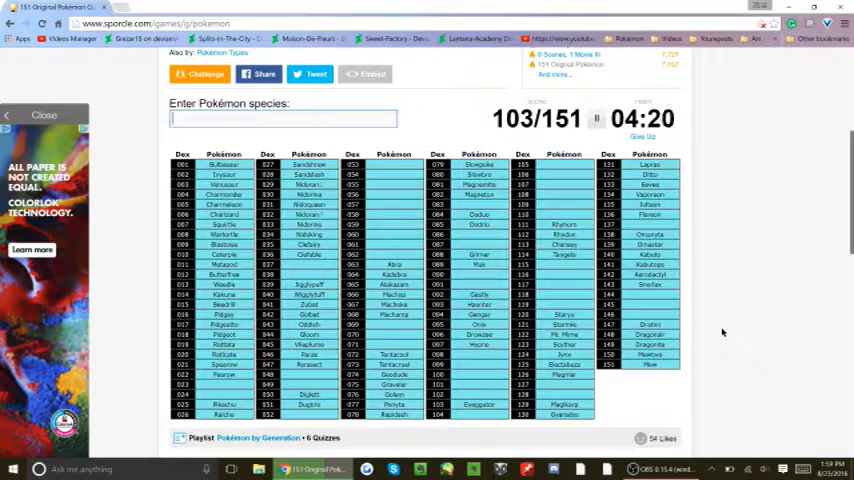
Enter Articuno, Zapdos and Moltres, discarding an unfinished guess.
{"action": "type", "text": "Articun"}
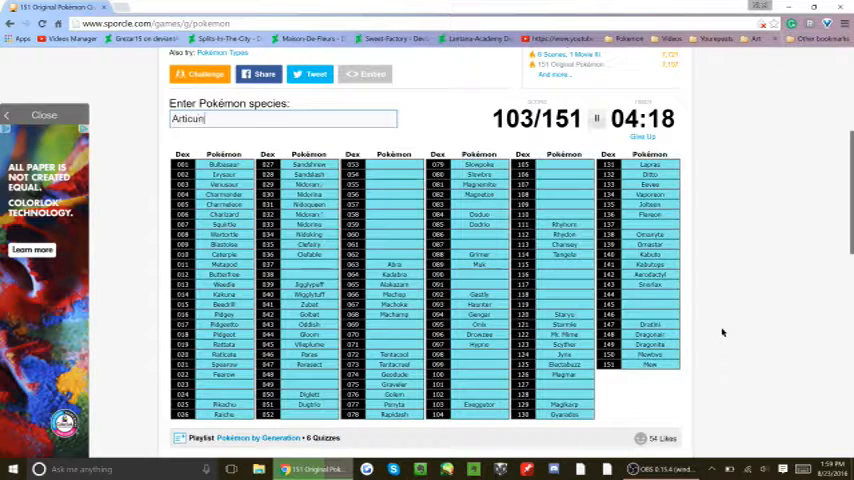
{"action": "type", "text": "Zap"}
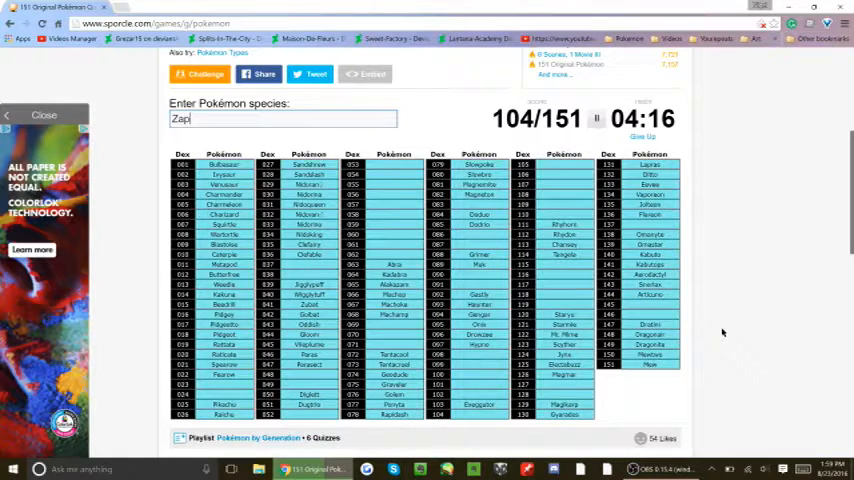
{"action": "type", "text": "Moltres"}
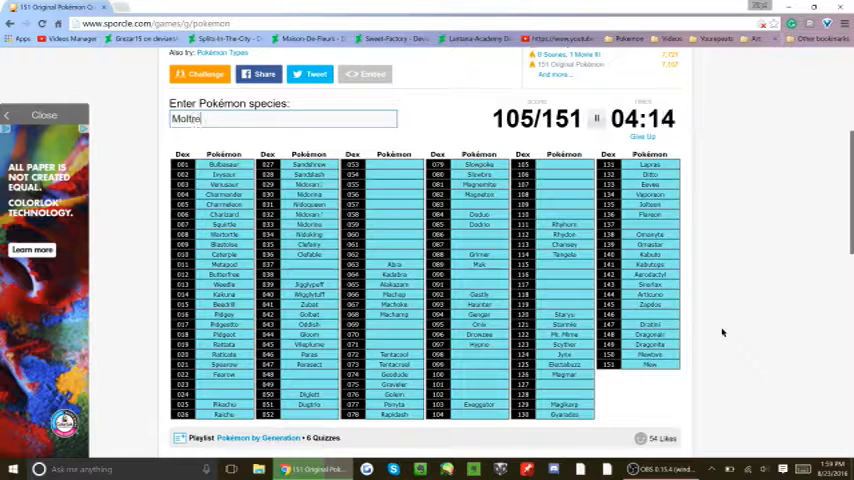
{"action": "type", "text": "Moltres"}
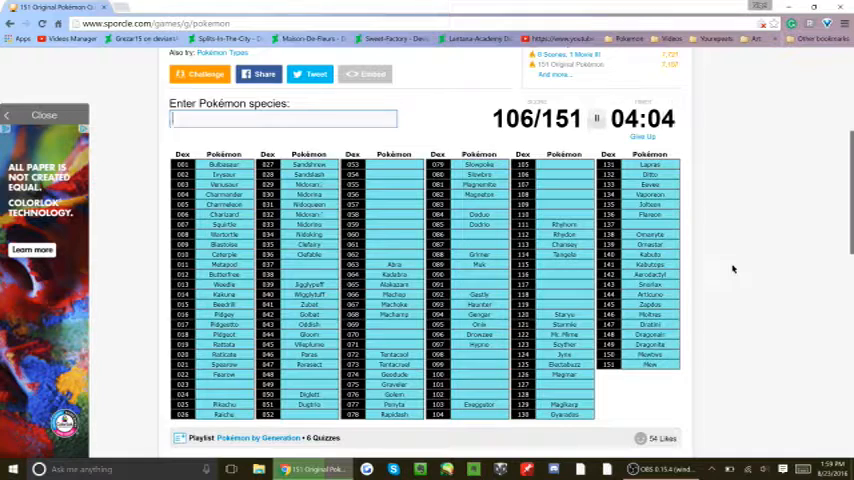
{"action": "type", "text": "Exec"}
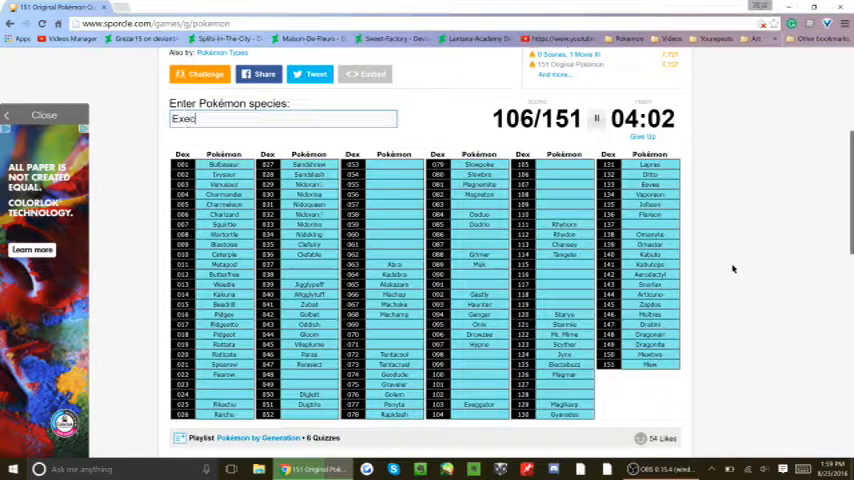
{"action": "key", "text": "Backspace"}
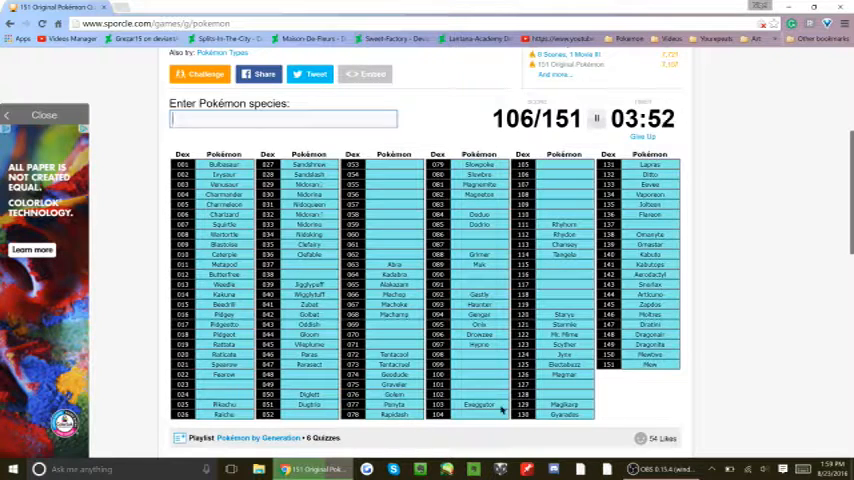
{"action": "mouse_move", "coordinate": [760, 350]}
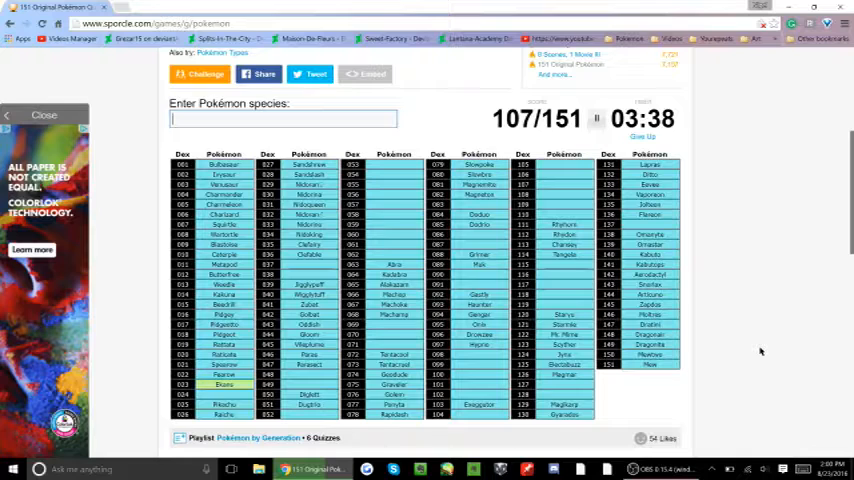
Enter Arbok, Dewgong, Seaking, Golduck, Farfetch'd and Growlithe, reaching 115/151.
{"action": "type", "text": "Arbok"}
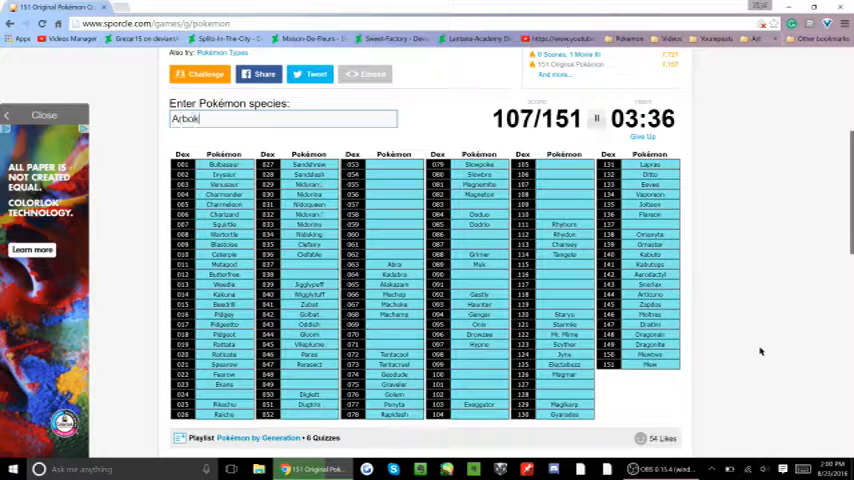
{"action": "type", "text": "Arbok"}
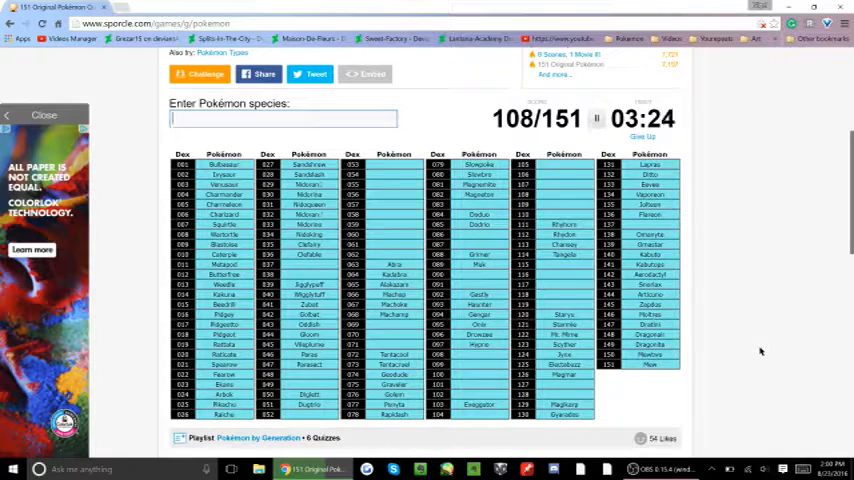
{"action": "type", "text": "Dew"}
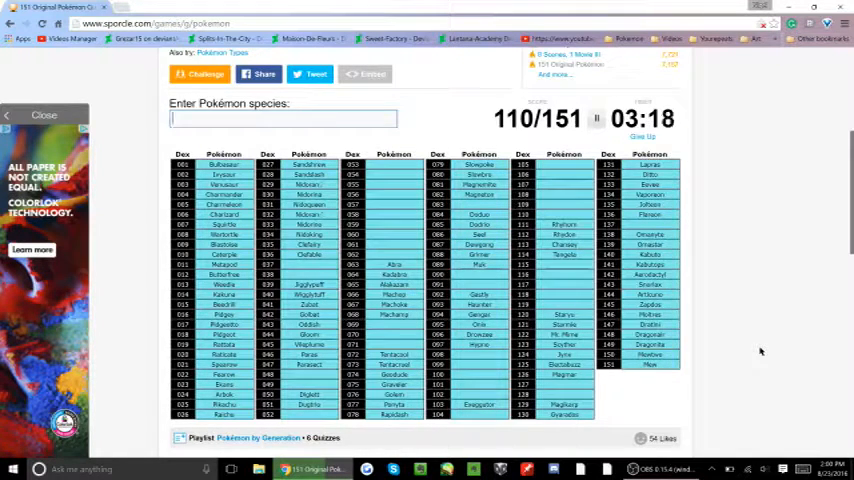
{"action": "type", "text": "Seaking"}
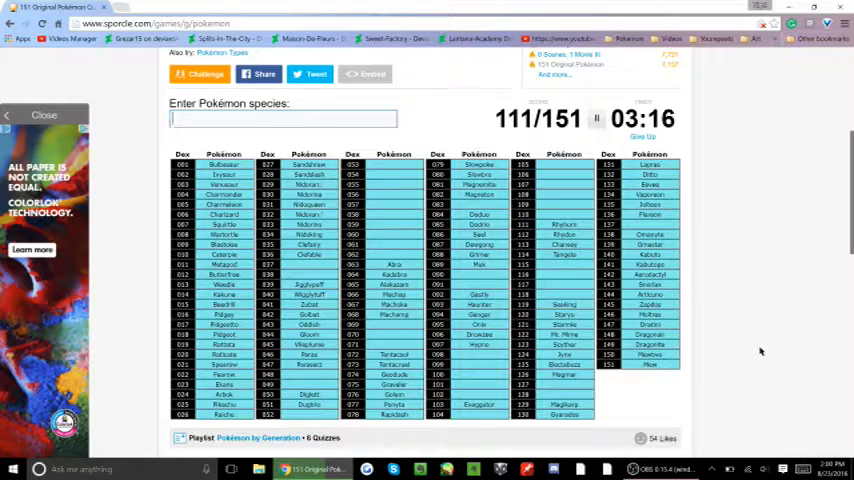
{"action": "type", "text": "Golduck"}
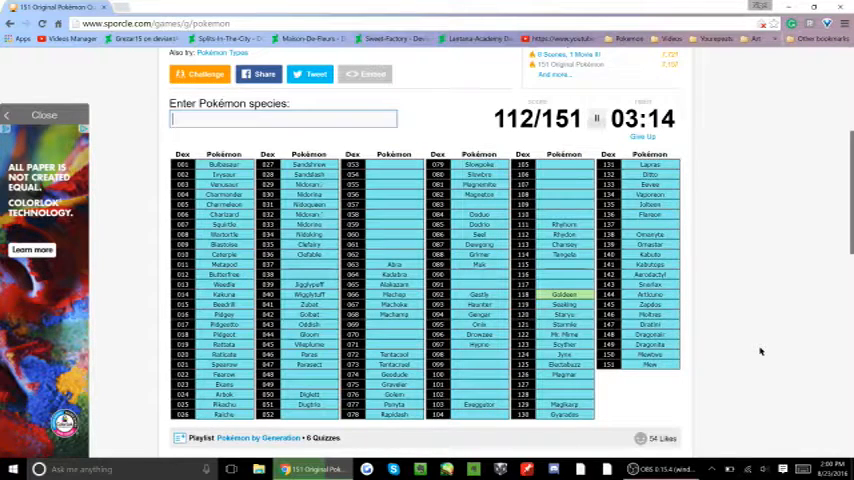
{"action": "type", "text": "Farfetchd"}
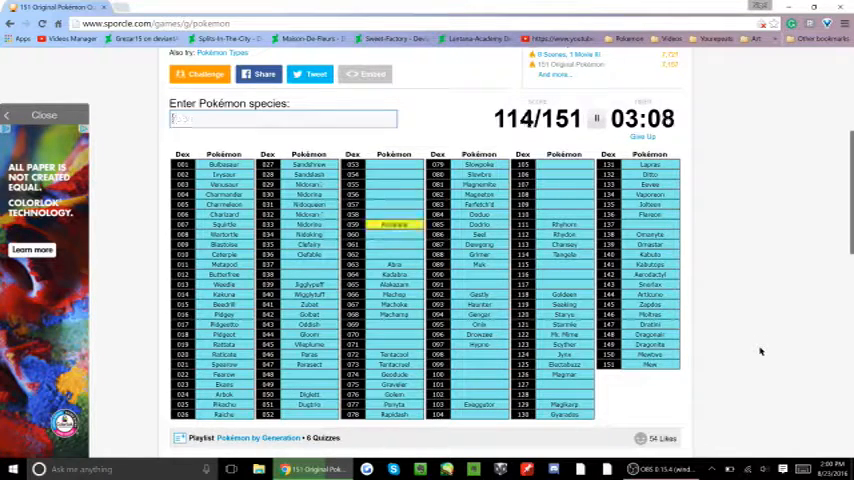
{"action": "type", "text": "Growl"}
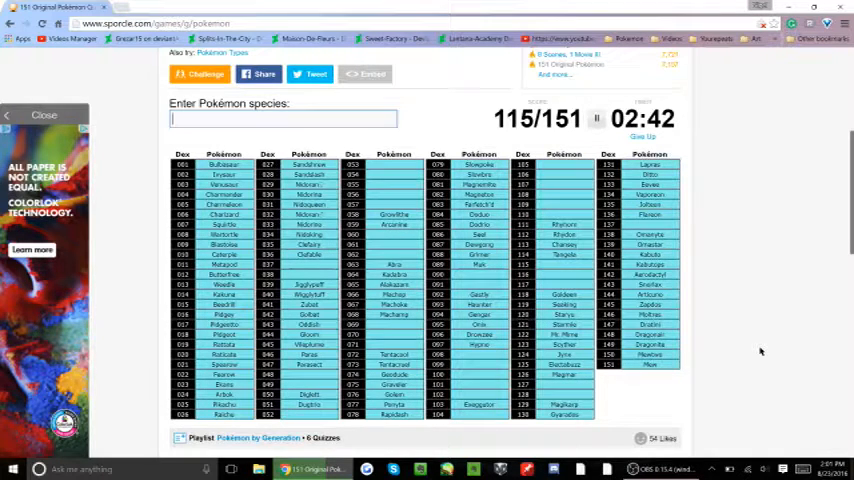
Guess Bellsprout, correcting the misspelled first attempt until it is accepted.
{"action": "type", "text": "Pellsprout"}
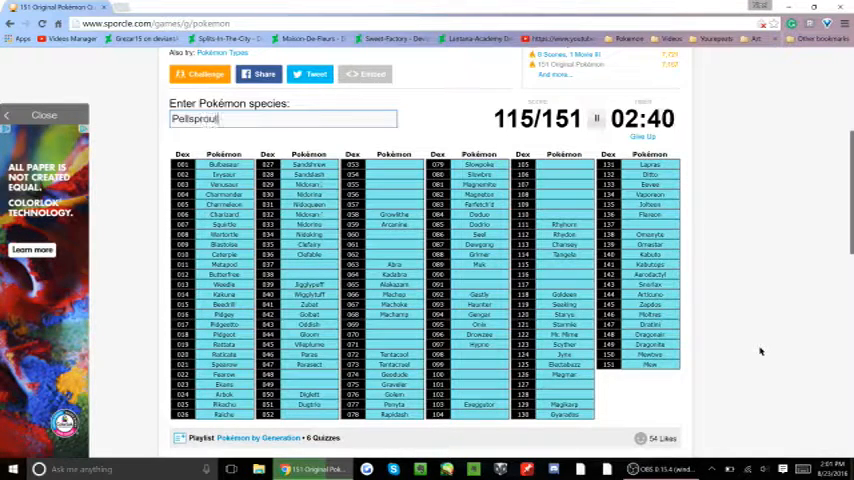
{"action": "type", "text": "Bell"}
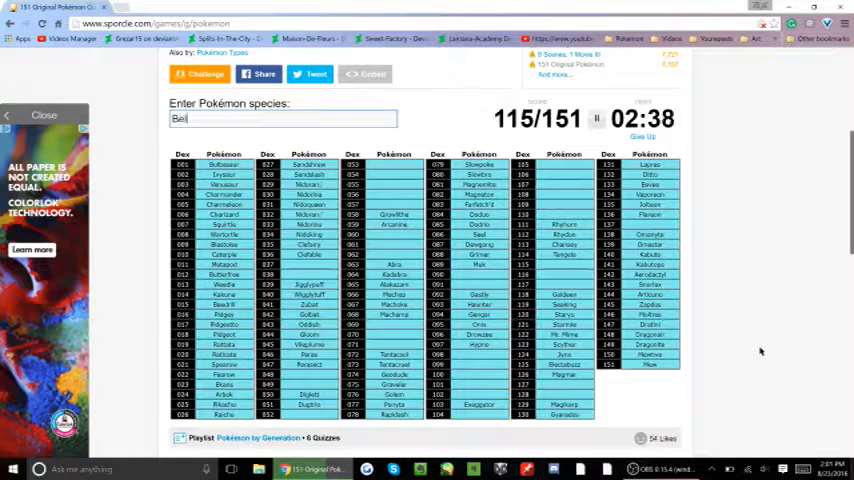
{"action": "type", "text": "Bellsprout"}
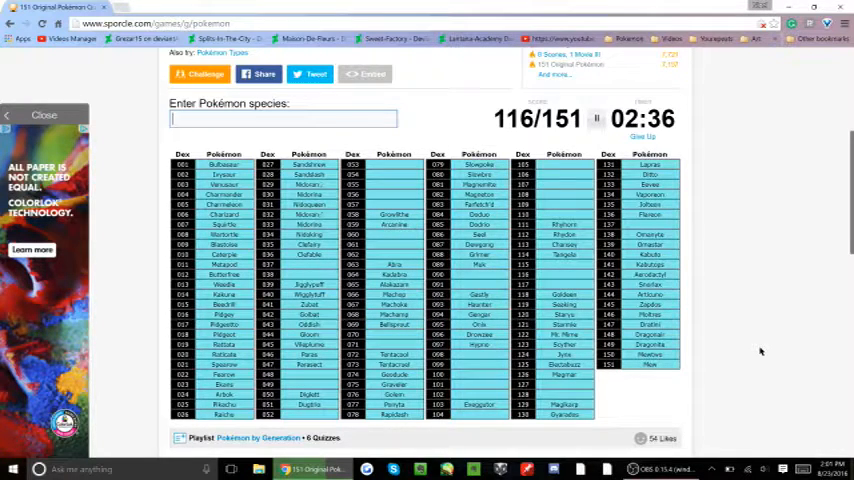
Guess Weepinbell, then clear the unaccepted 'Victr' attempt from the answer box.
{"action": "type", "text": "Weeping"}
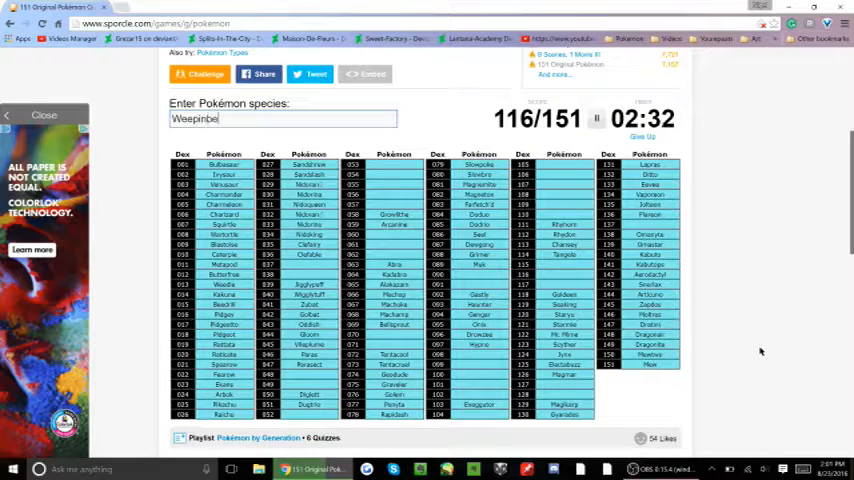
{"action": "type", "text": "Weepinbell"}
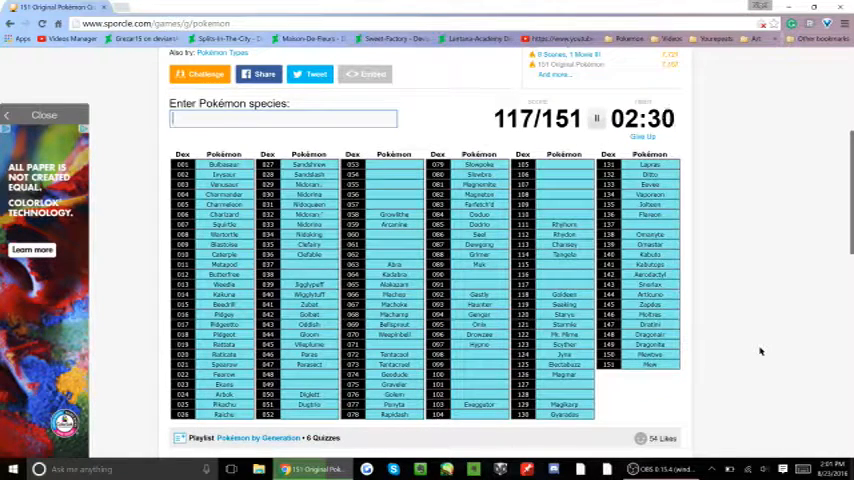
{"action": "type", "text": "Victr"}
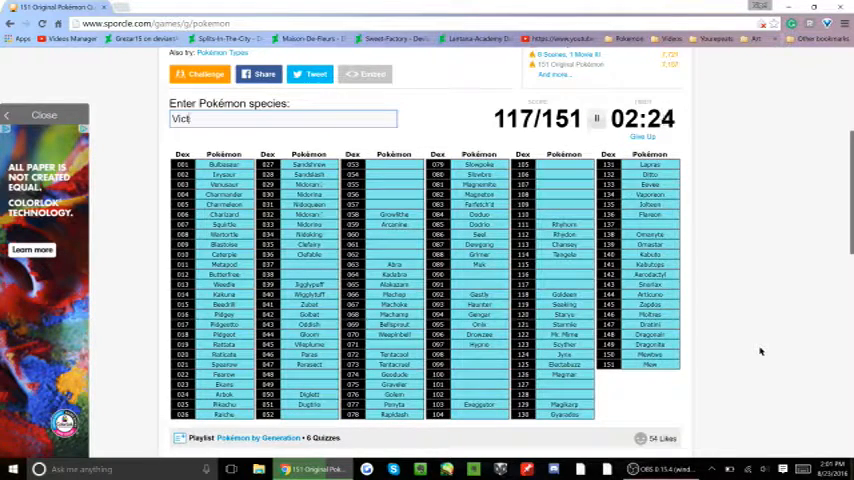
{"action": "key", "text": "Backspace"}
{"action": "type", "text": "Meow"}
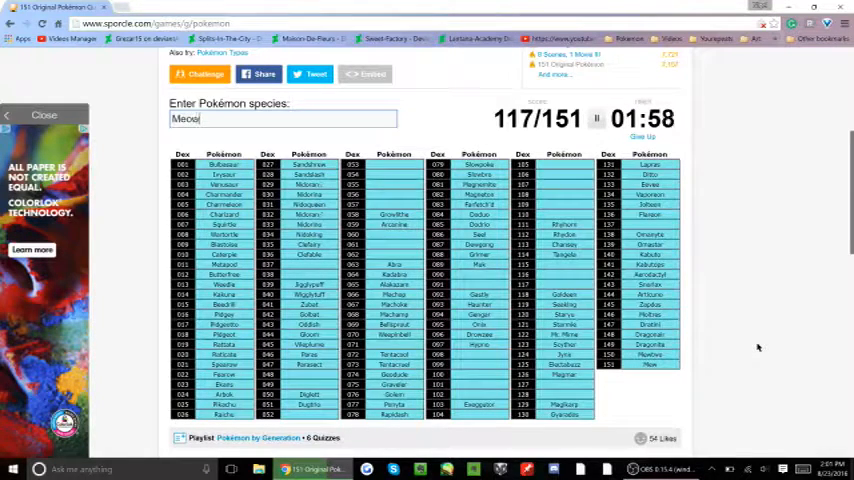
Guess Persian and Tauros, raising the score to 122 of 151.
{"action": "type", "text": "Persian"}
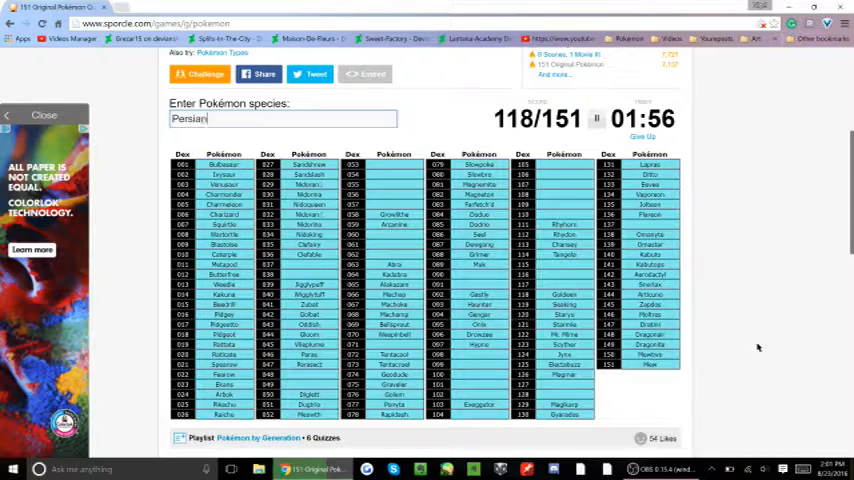
{"action": "type", "text": "Persian"}
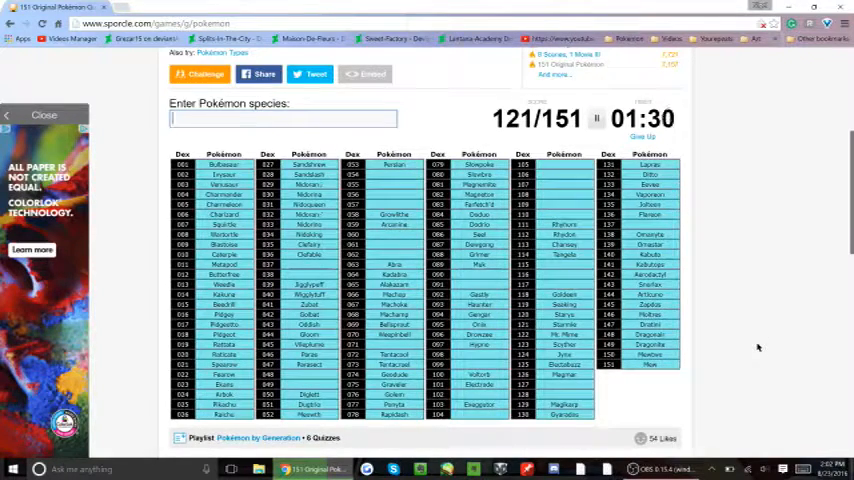
{"action": "type", "text": "Tar"}
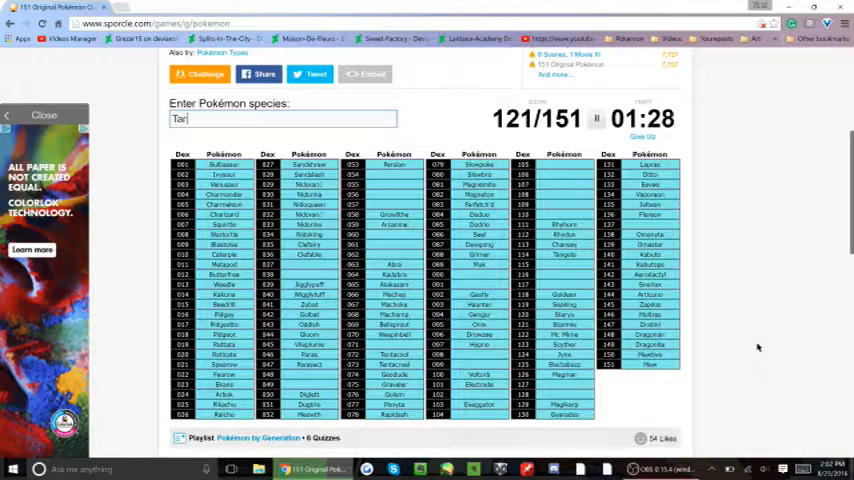
{"action": "type", "text": "u"}
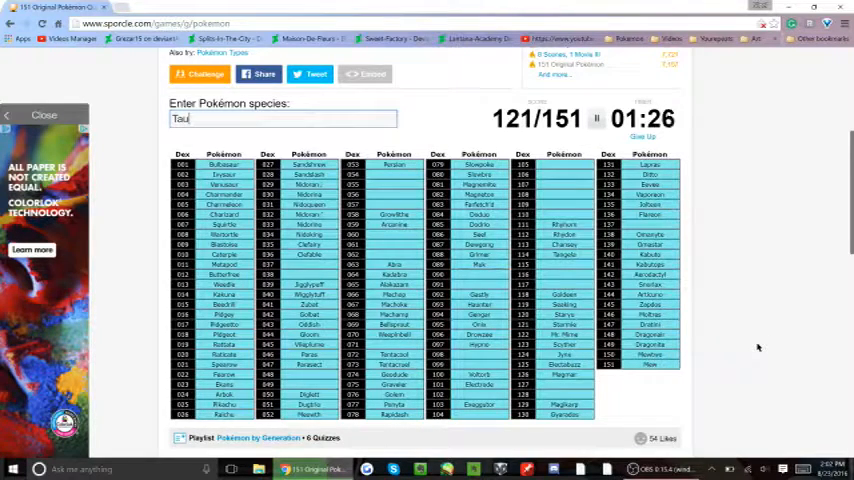
{"action": "type", "text": "Tauros"}
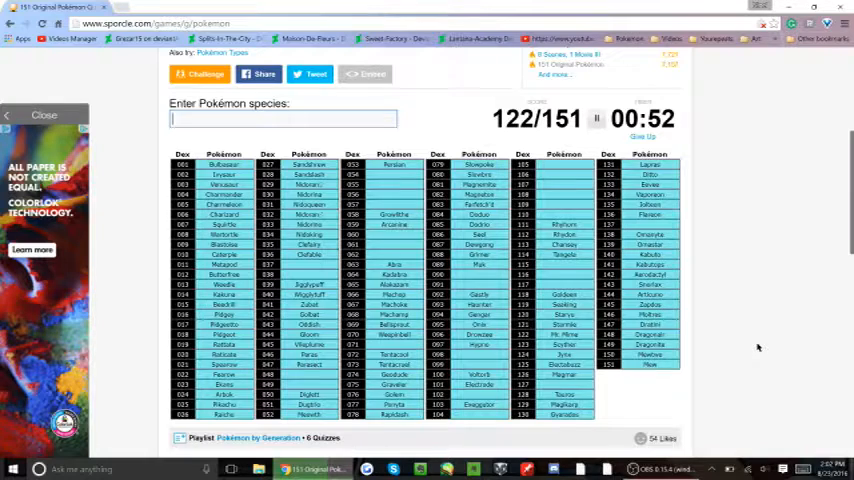
Guess Poliwhirl and Poliwrath to reach 125/151, then clear the unaccepted 'Vict' attempt.
{"action": "type", "text": "Poliwh"}
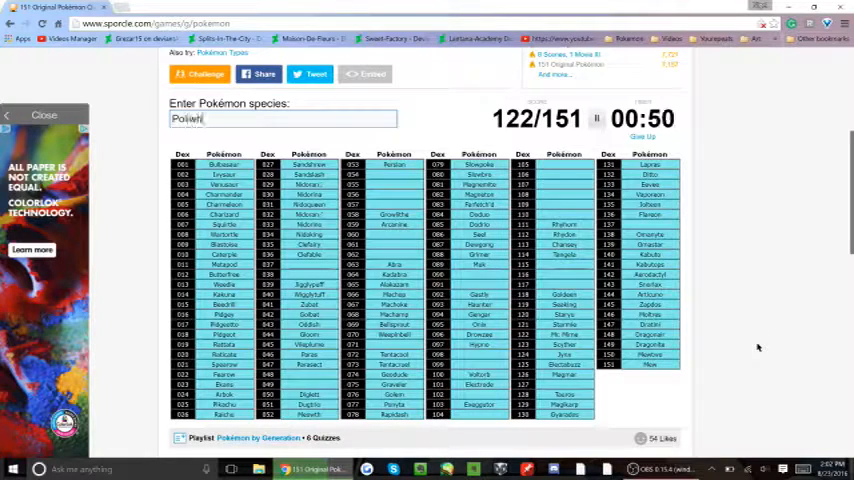
{"action": "type", "text": "Poliwhirl"}
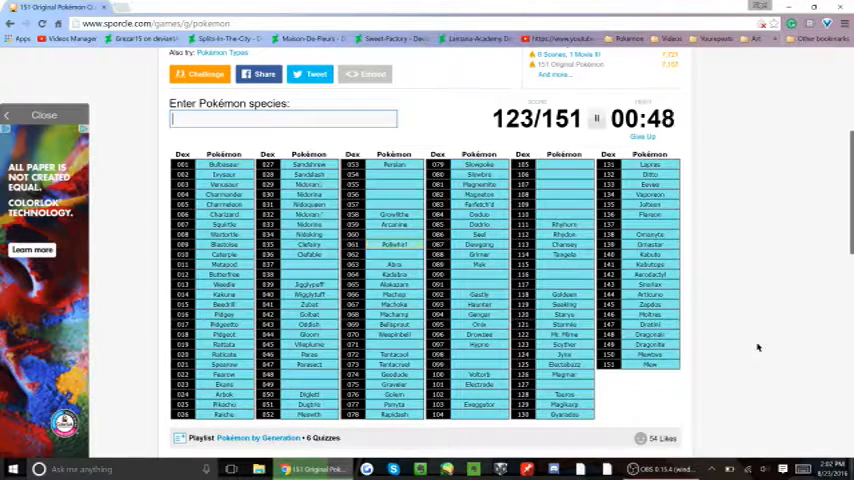
{"action": "type", "text": "Poliwra"}
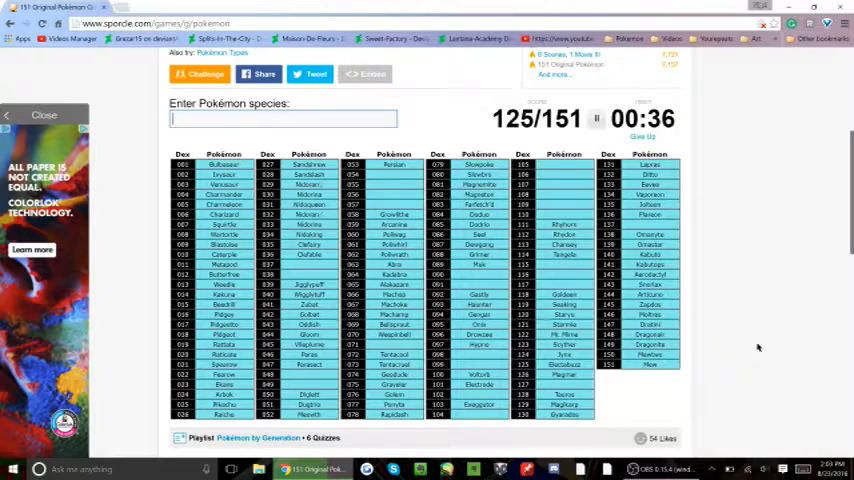
{"action": "type", "text": "Vict"}
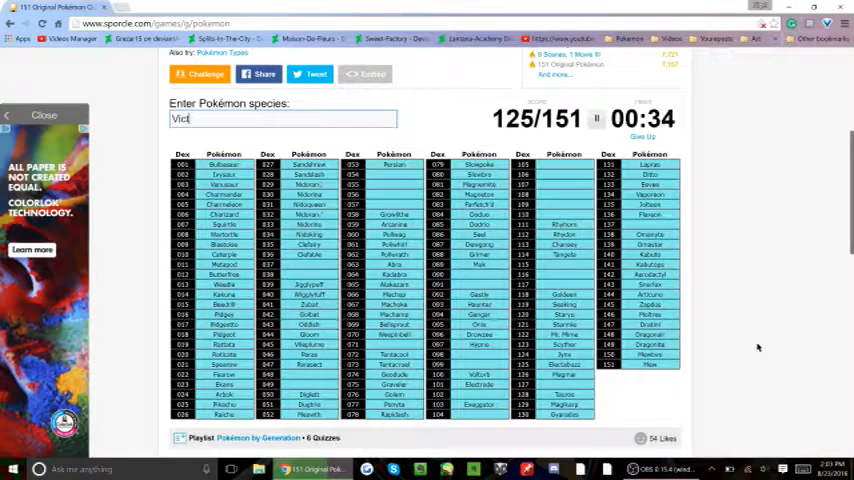
{"action": "key", "text": "Backspace"}
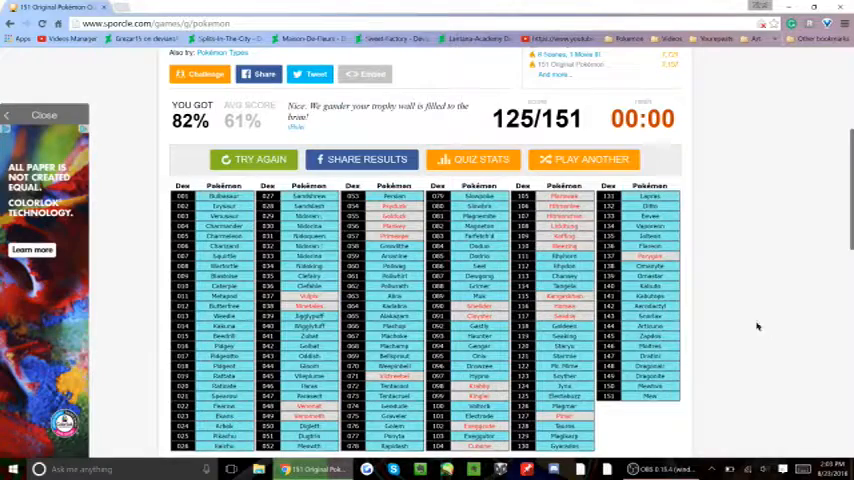
Scroll down the results page to view the full 151-entry answer grid with missed names in red.
{"action": "scroll", "scroll_direction": "down", "scroll_amount": 3}
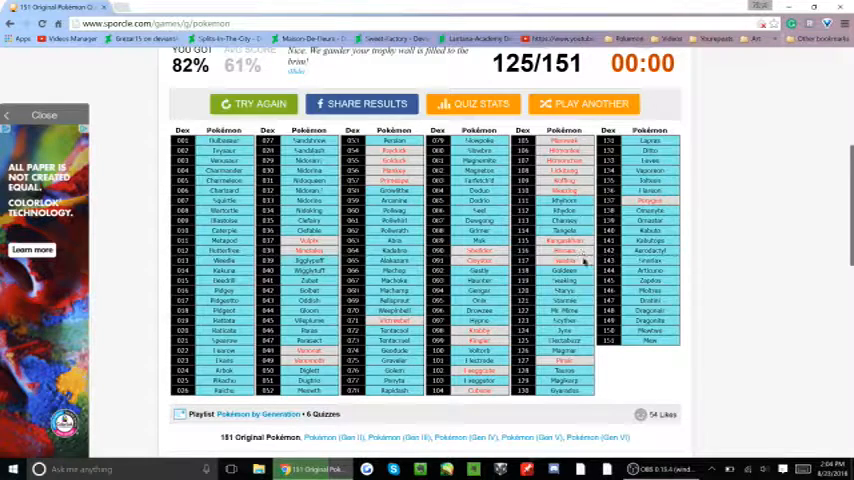
{"action": "mouse_move", "coordinate": [732, 218]}
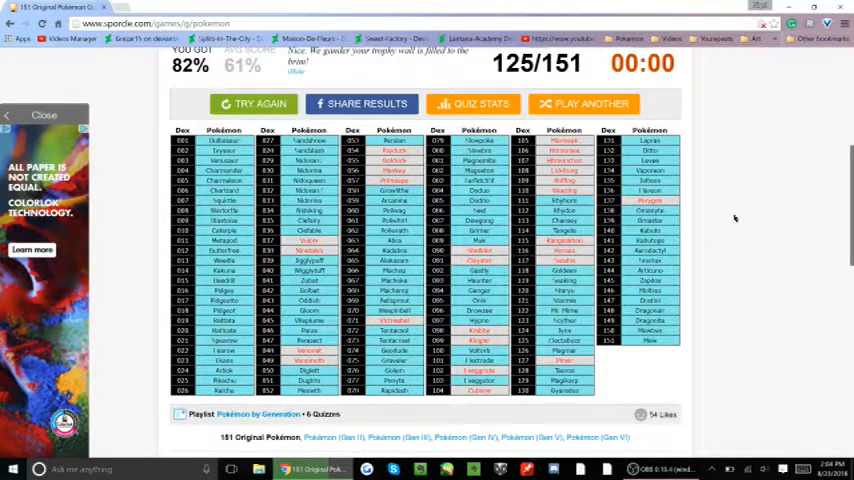
{"action": "mouse_move", "coordinate": [764, 246]}
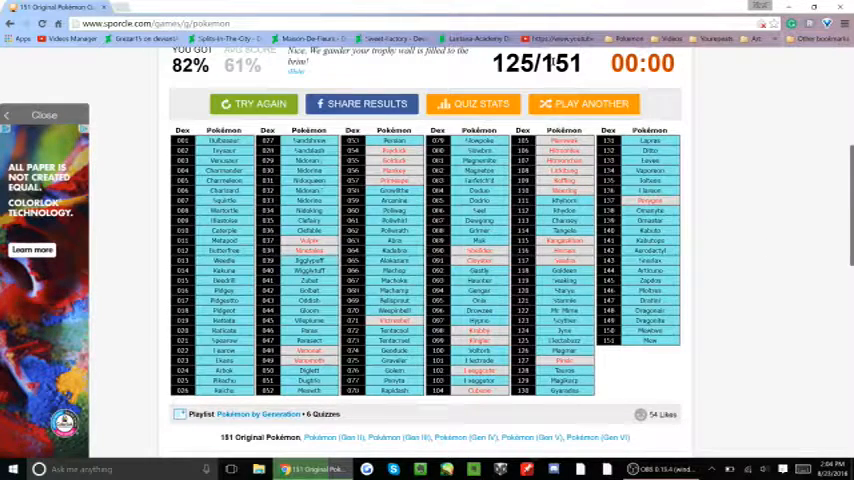
{"action": "mouse_move", "coordinate": [728, 186]}
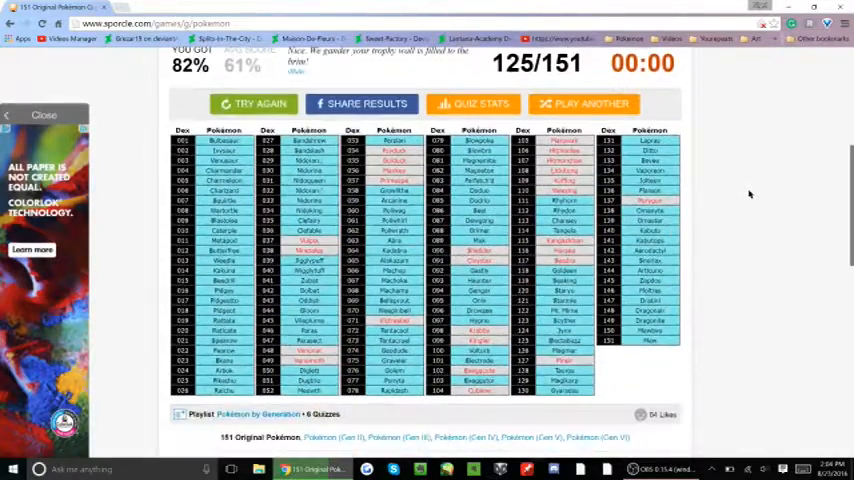
{"action": "mouse_move", "coordinate": [780, 258]}
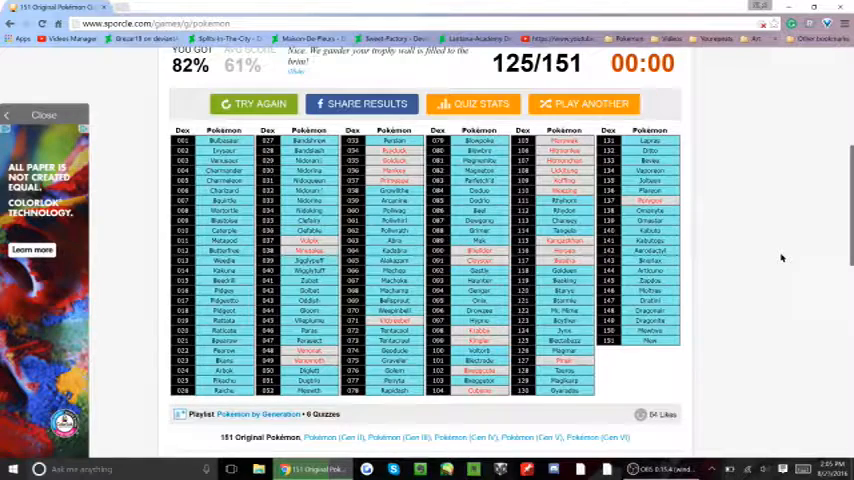
{"action": "mouse_move", "coordinate": [782, 252]}
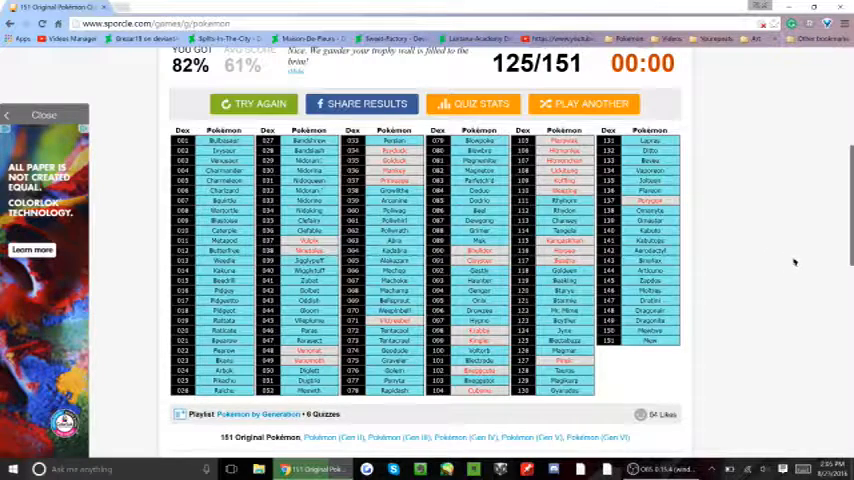
{"action": "mouse_move", "coordinate": [784, 272]}
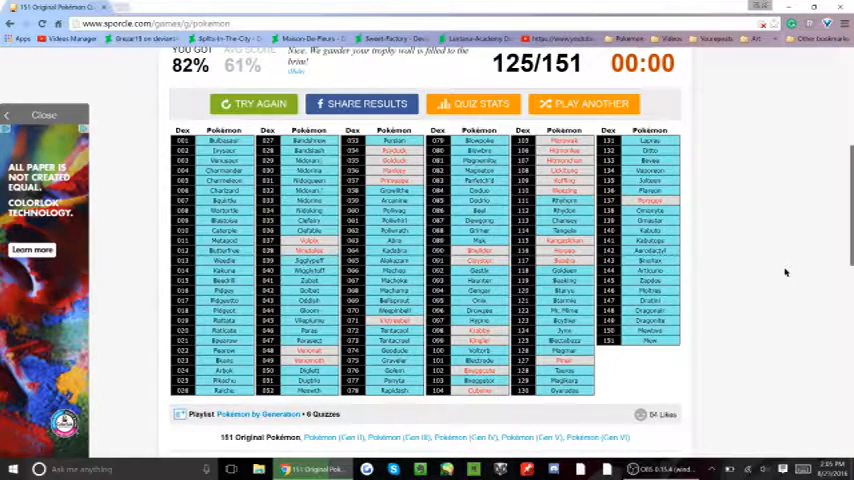